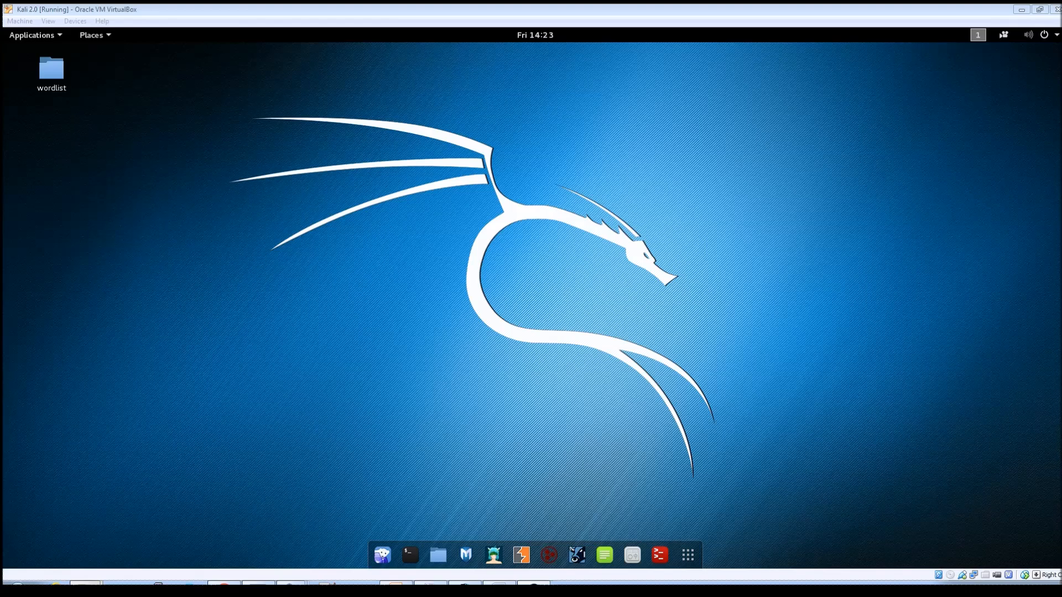
Run ifconfig in a new terminal and mark the machine's own address 192.168.56.101
left_click(410, 554)
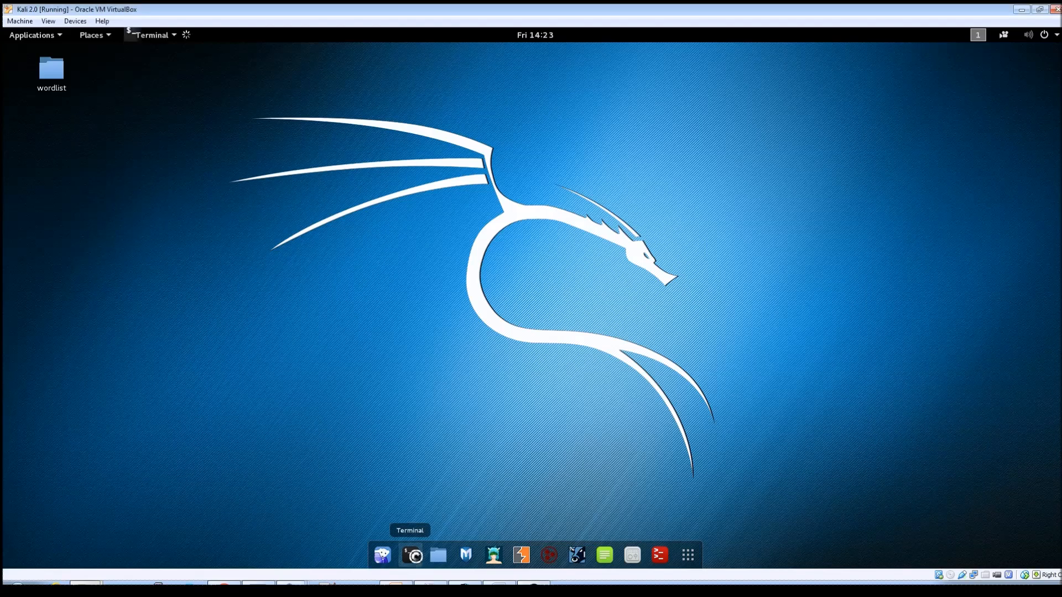
left_click(409, 554)
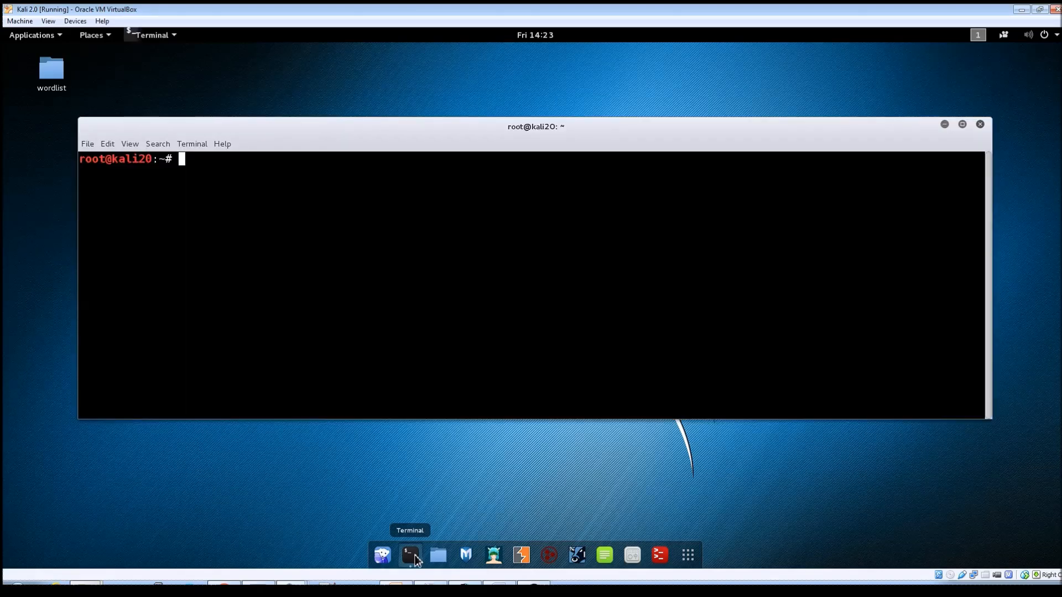
type("ifconfig")
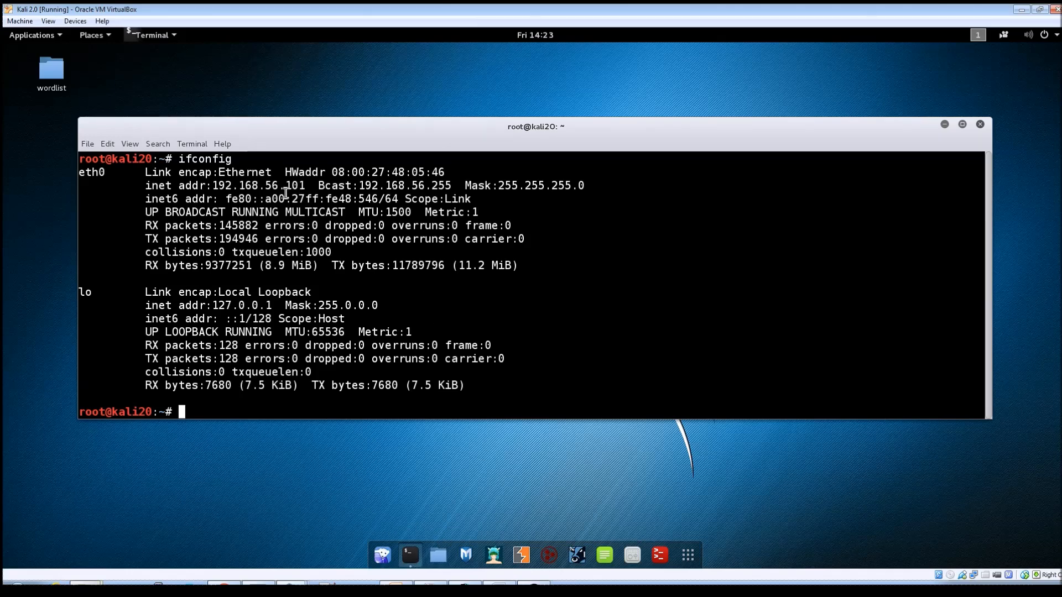
double_click(287, 185)
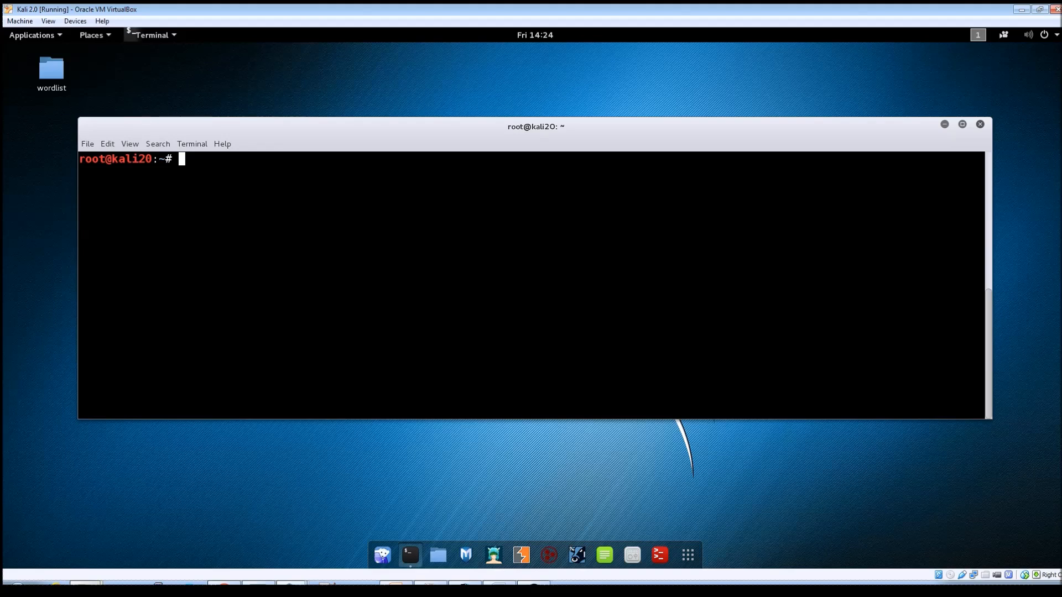
Run netdiscover -r 192.168.56.0/24 to sweep the subnet for live hosts
type("netdiscover")
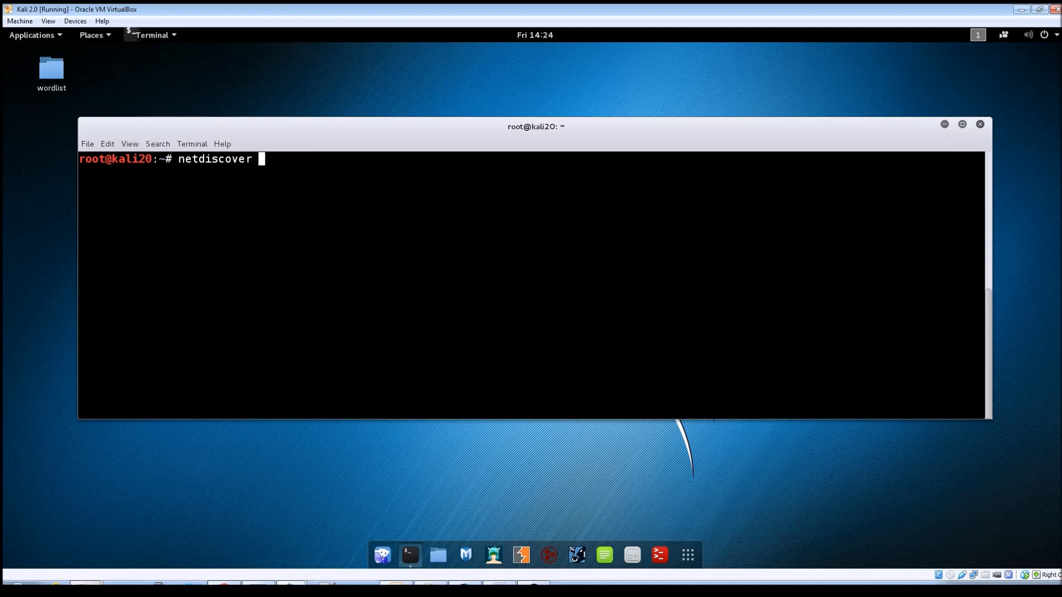
type("-r")
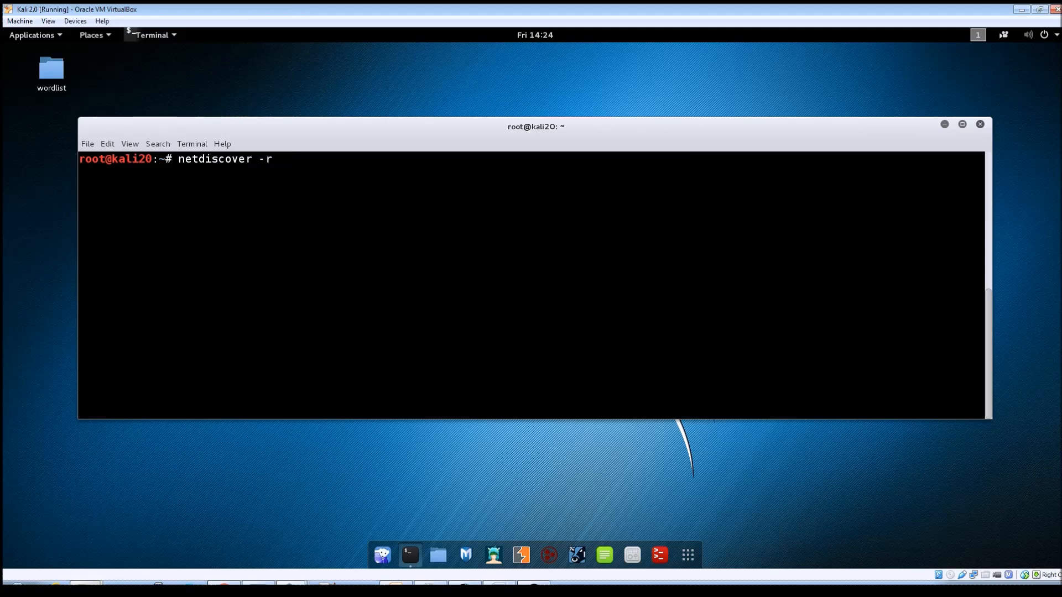
type("192.")
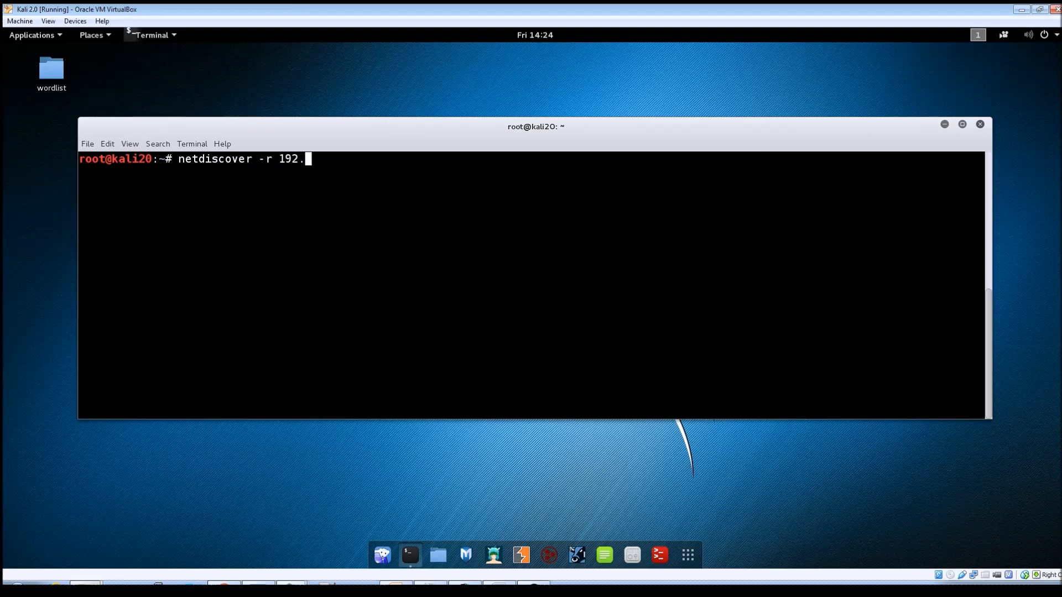
type("168.")
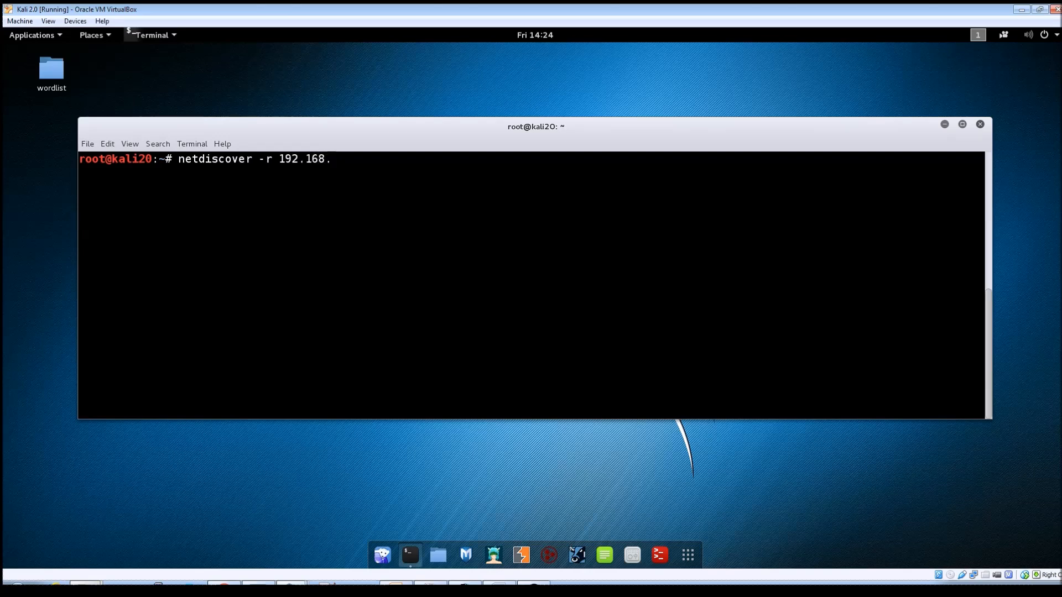
type("56.0")
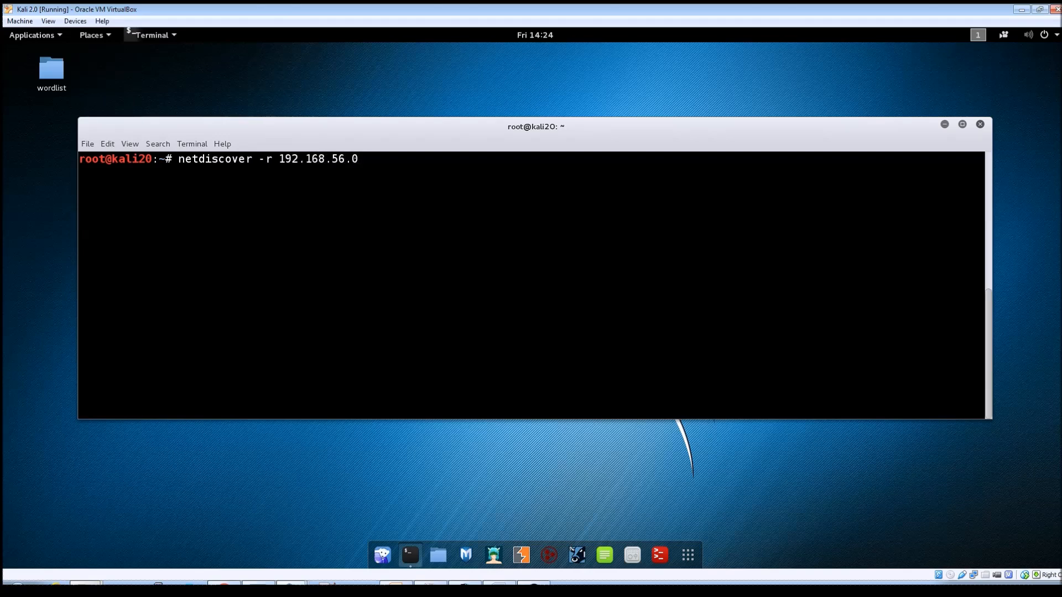
type("/24")
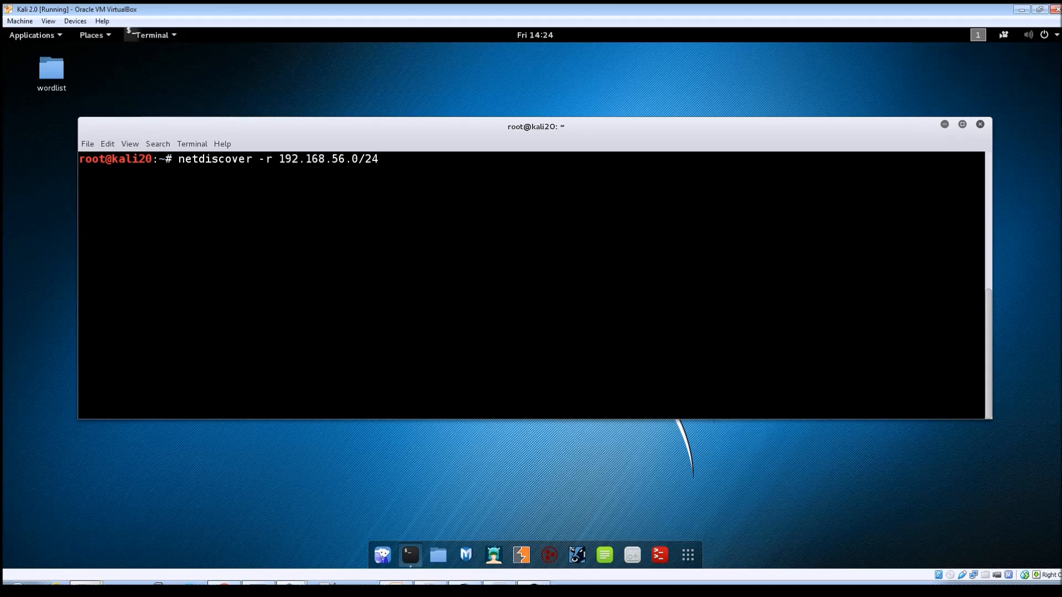
key("Return")
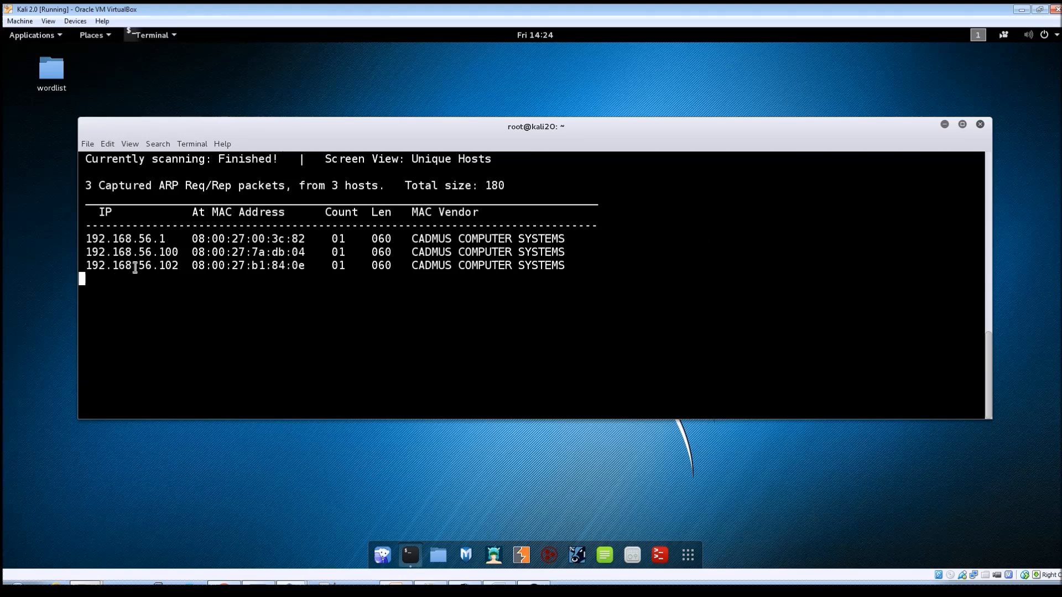
Mark the target host 192.168.56.102 in the results and close the terminal
double_click(135, 264)
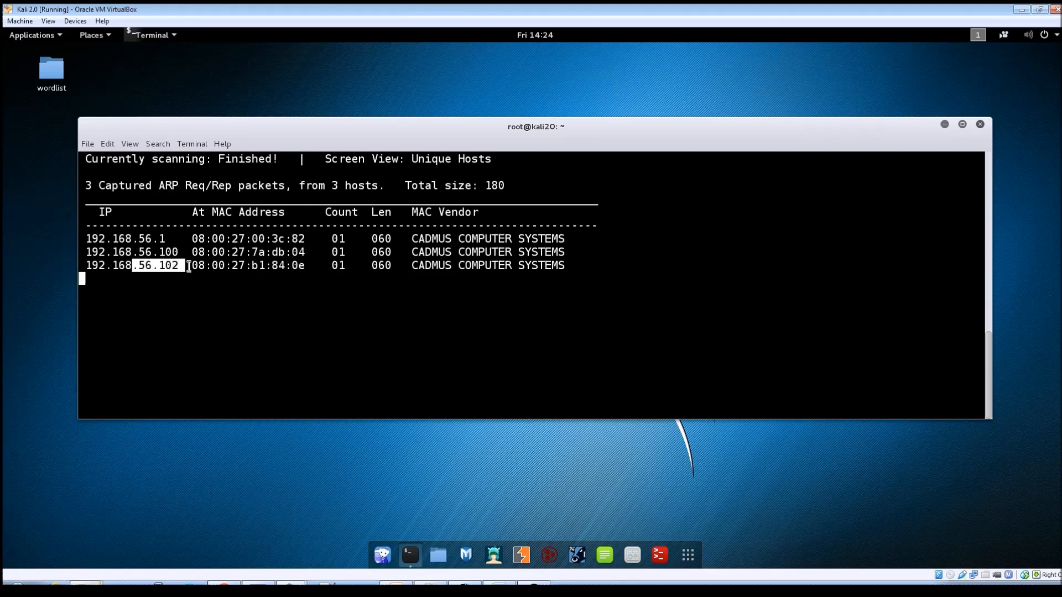
mouse_move(226, 312)
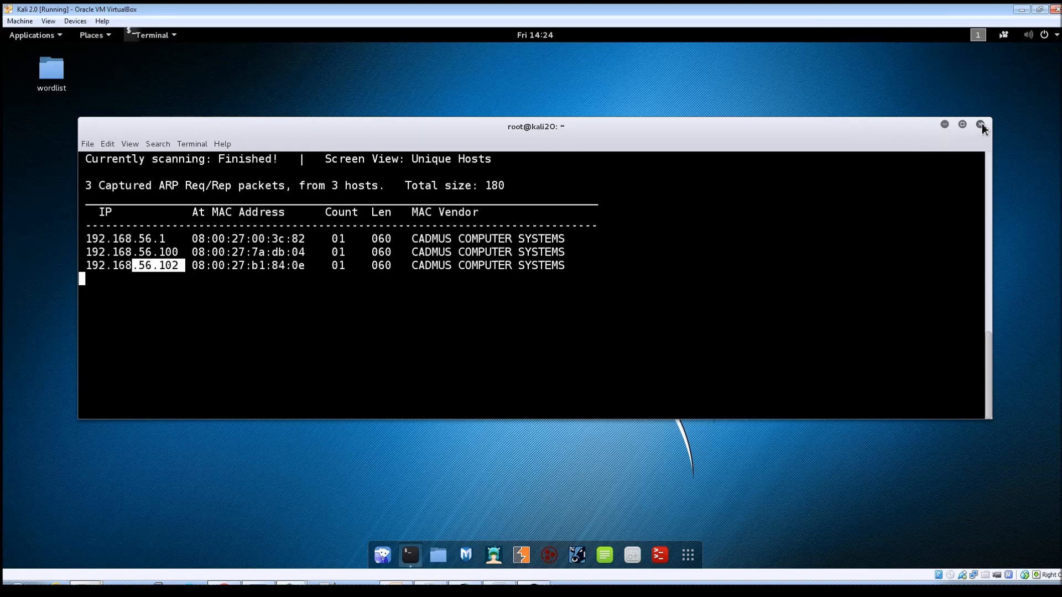
left_click(980, 125)
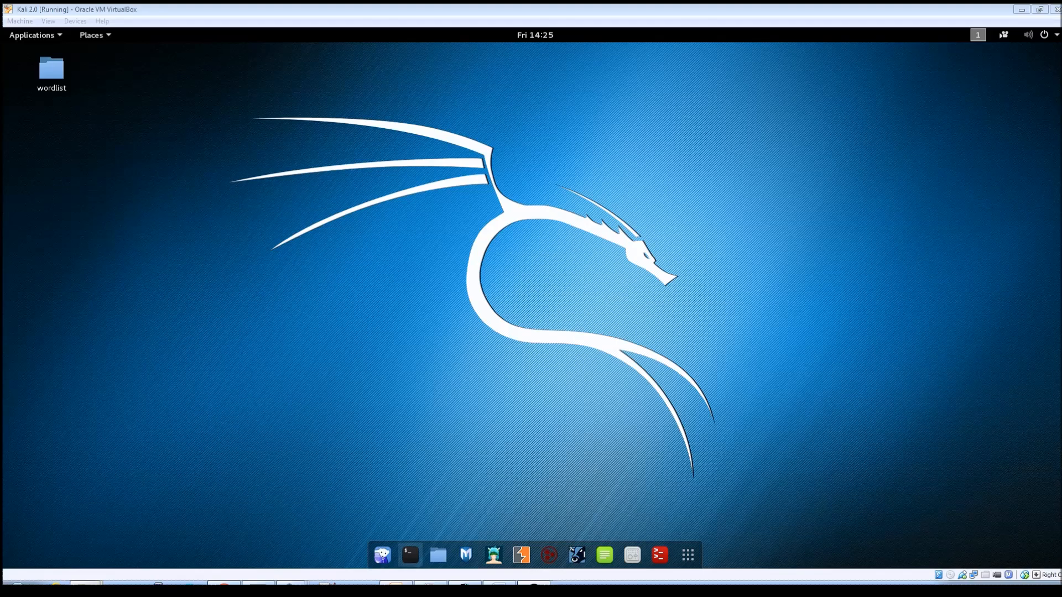
Run nmap -sV -p-65535 192.168.56.102 in a fresh terminal for a full-port service scan
left_click(410, 554)
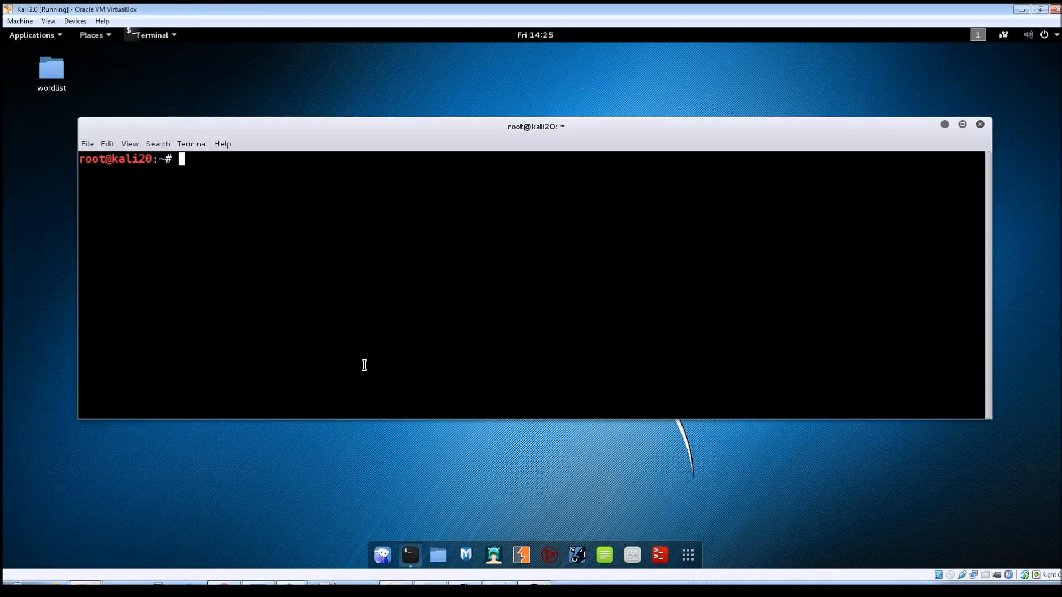
mouse_move(371, 342)
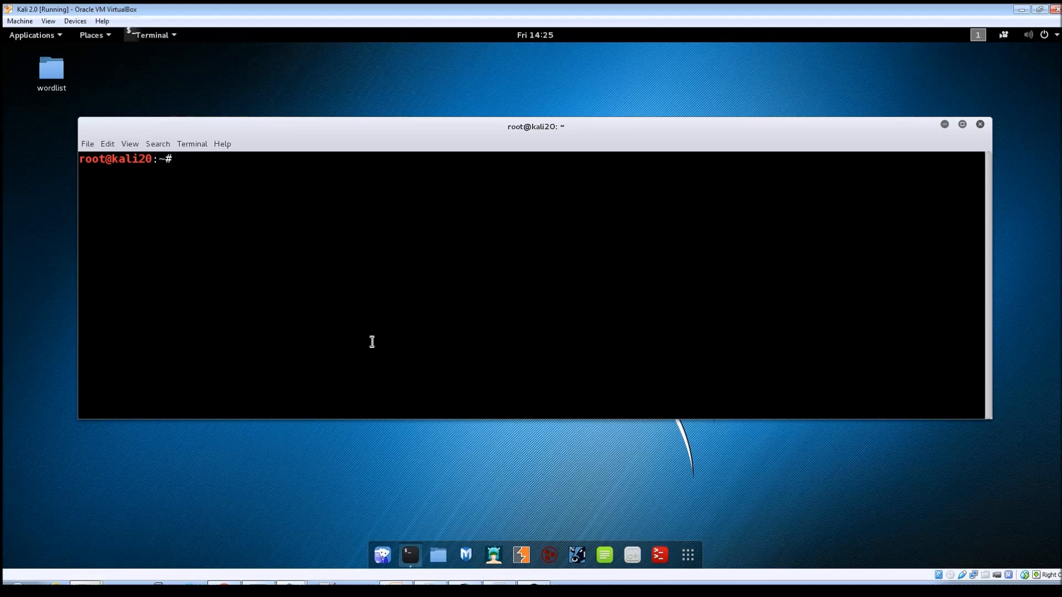
type("nmap -s")
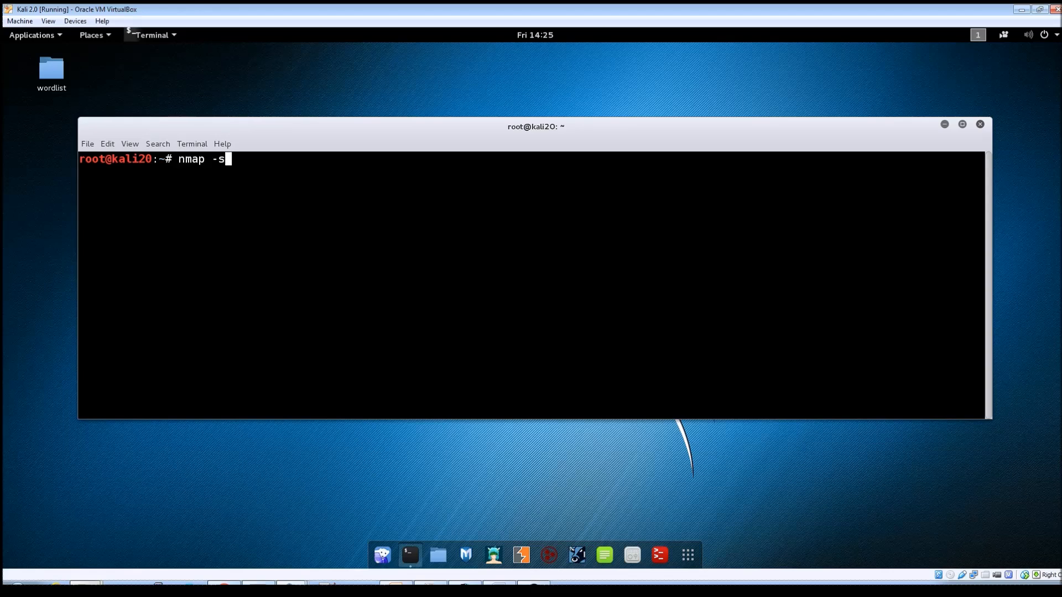
type("V")
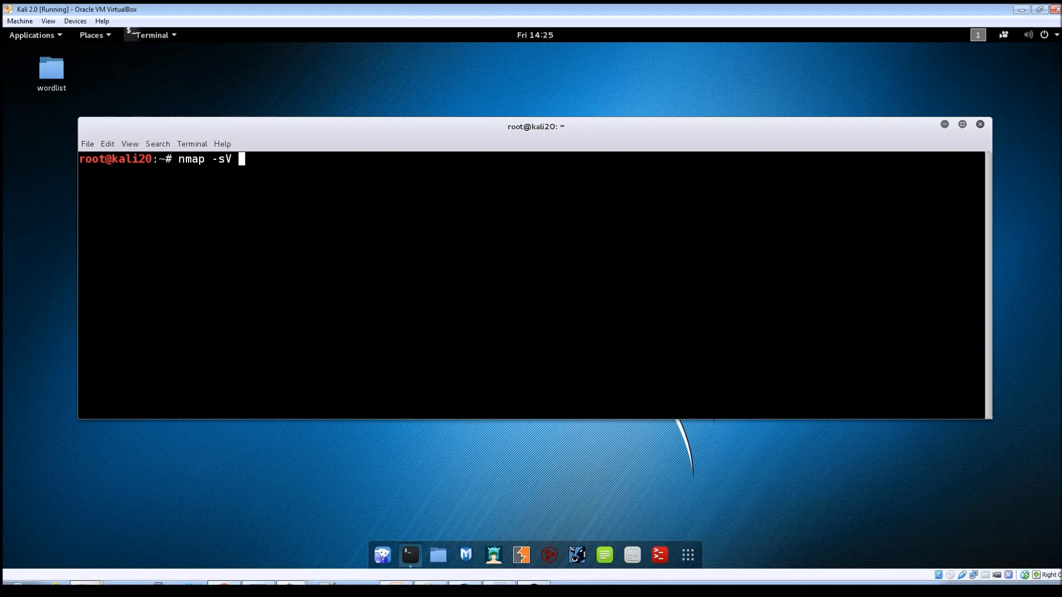
type("-p")
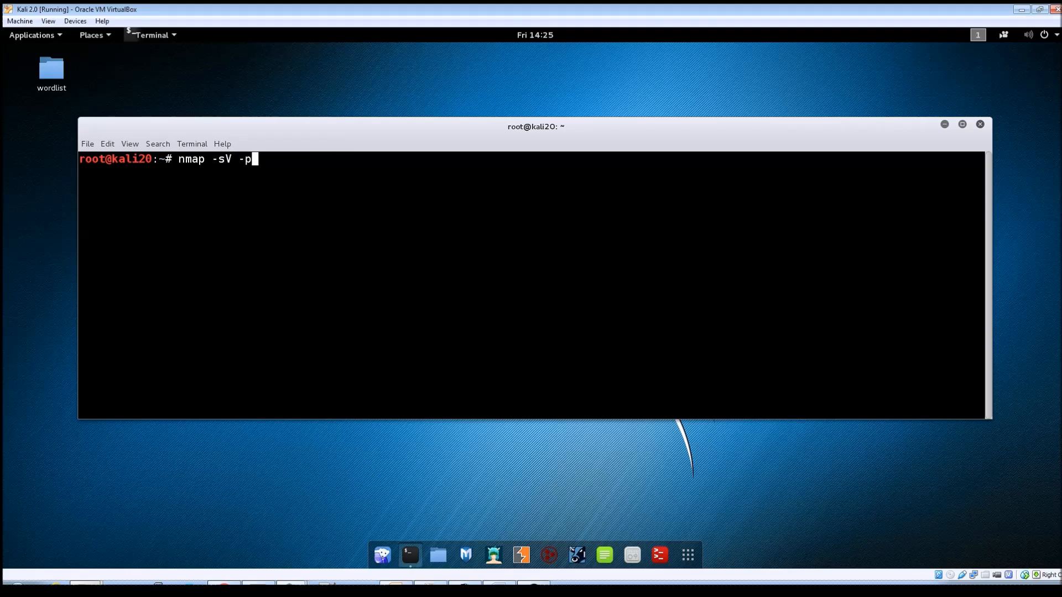
type("-655")
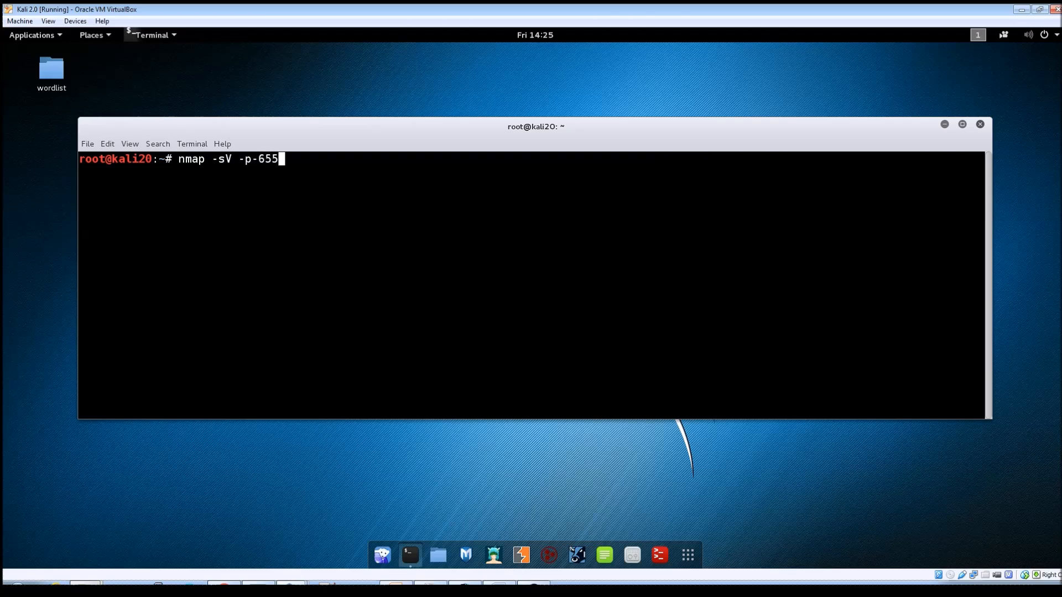
type("35")
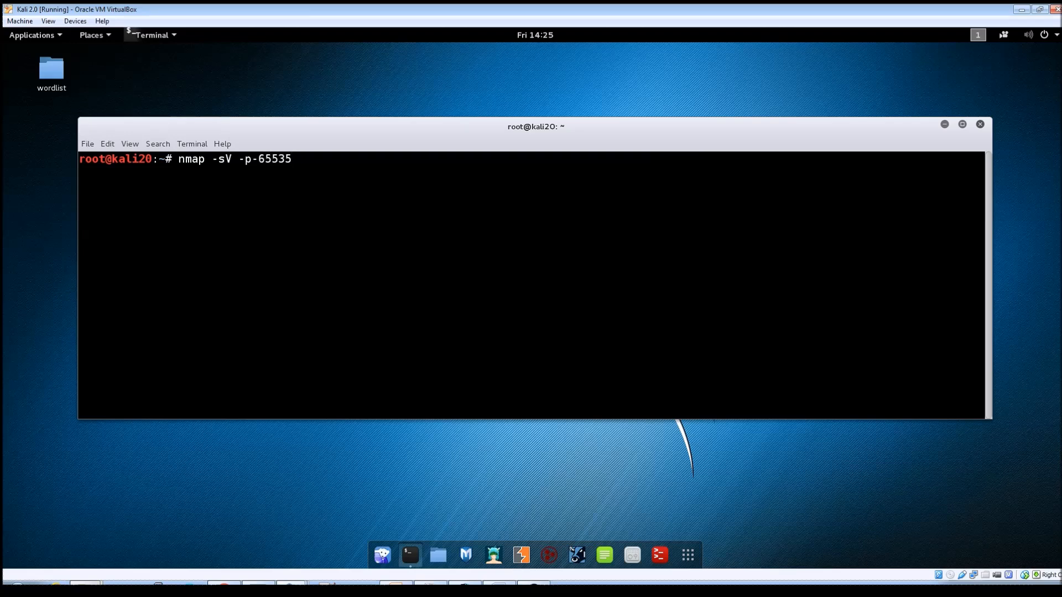
type("1")
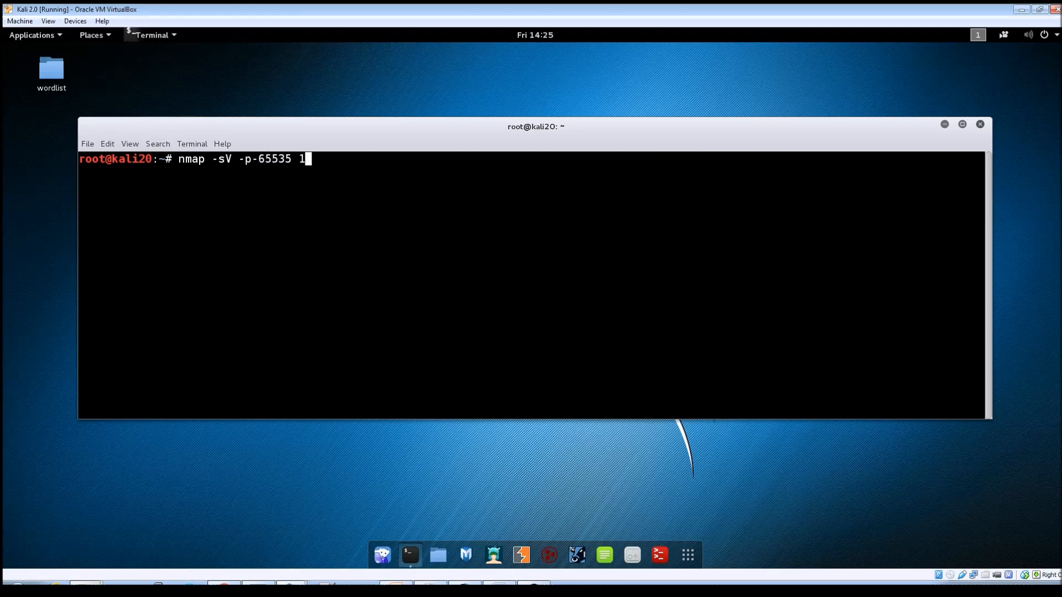
type("9")
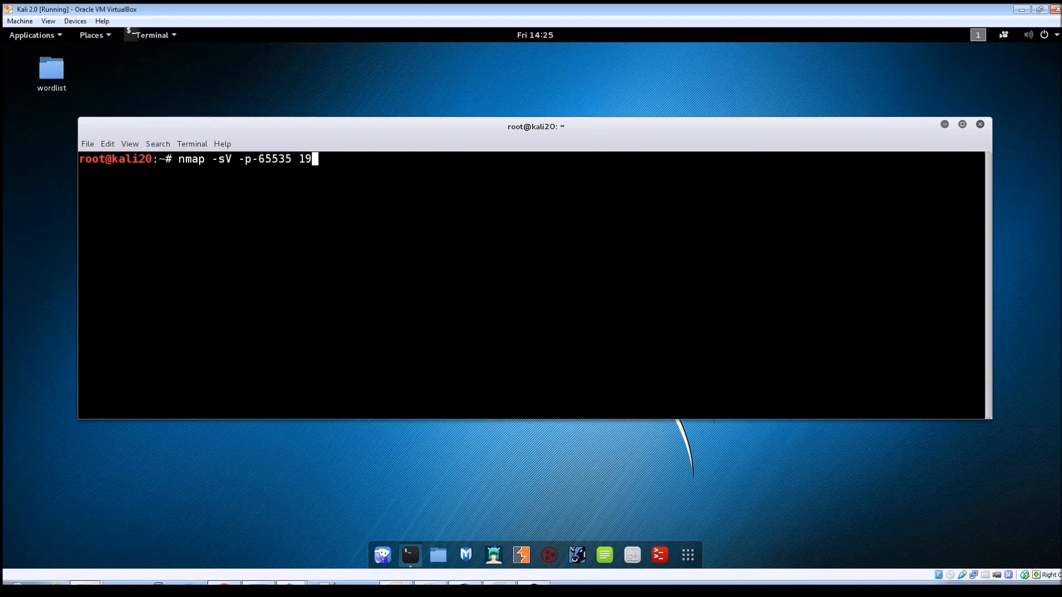
type("2")
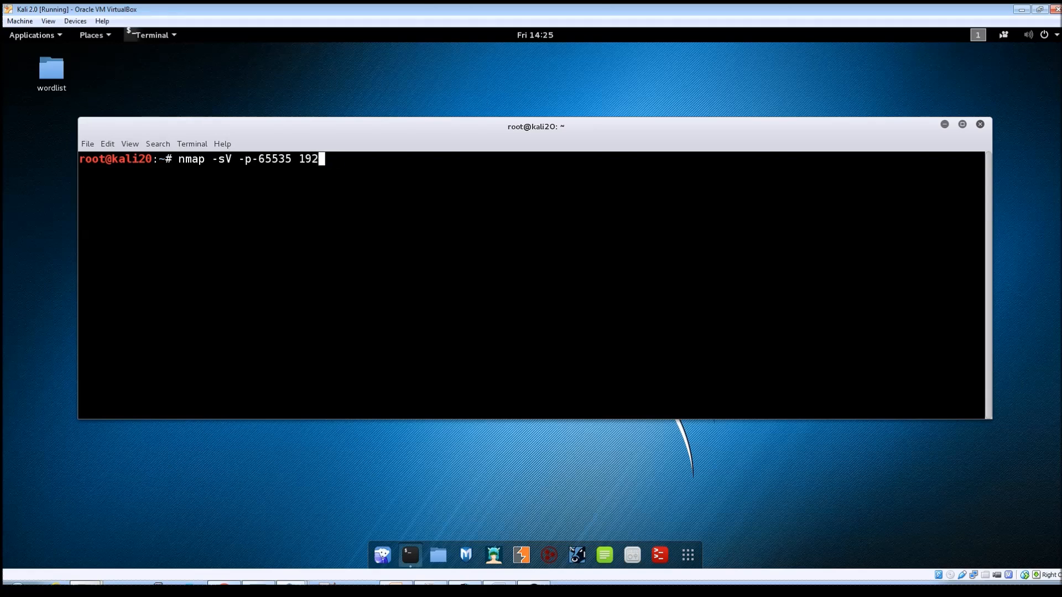
type(".168.")
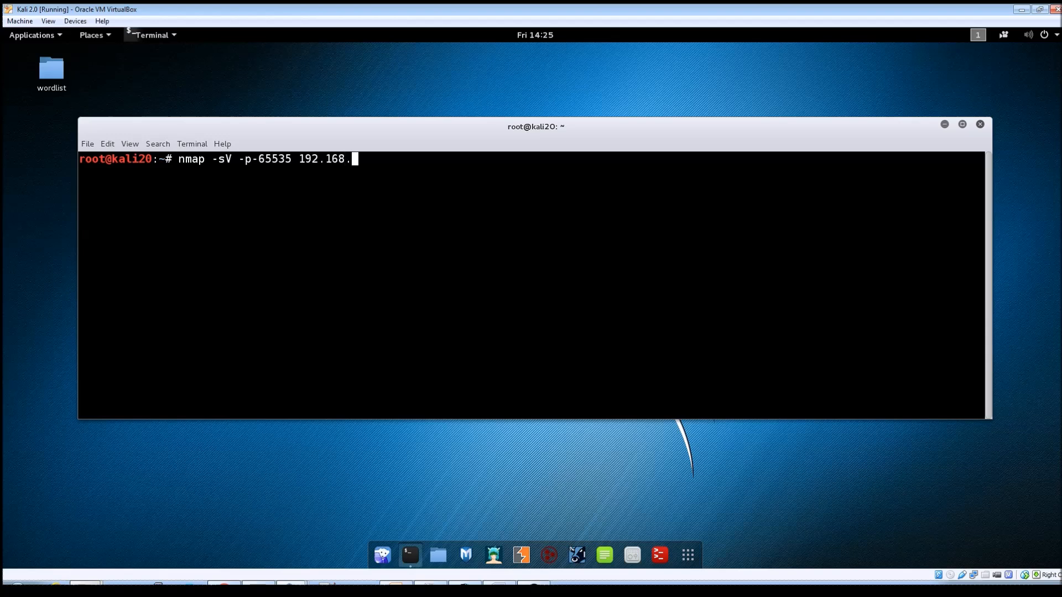
type("56.102")
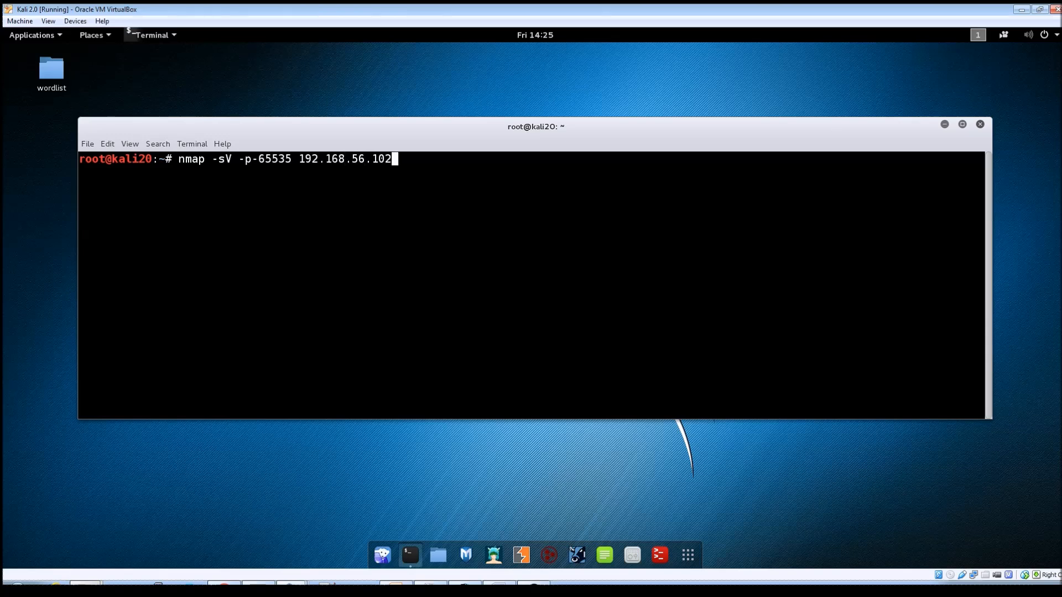
key("Return")
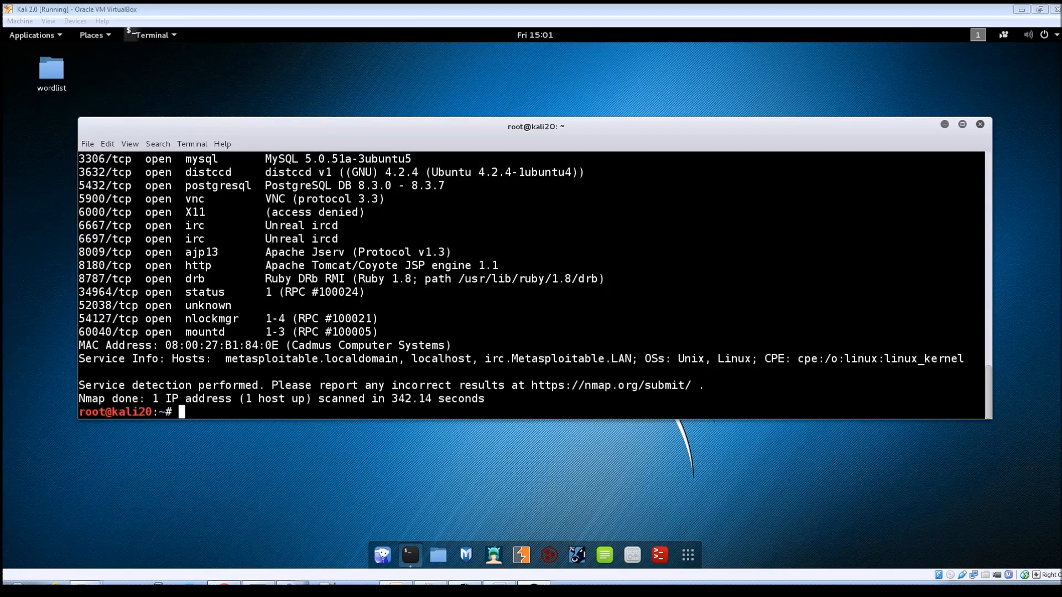
mouse_move(560, 320)
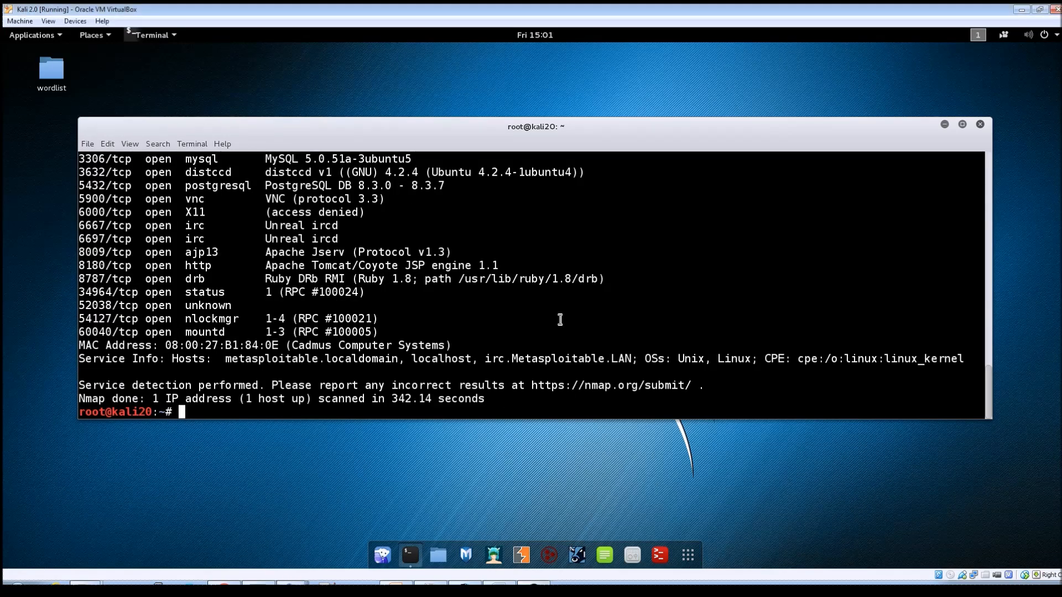
scroll("up", 3)
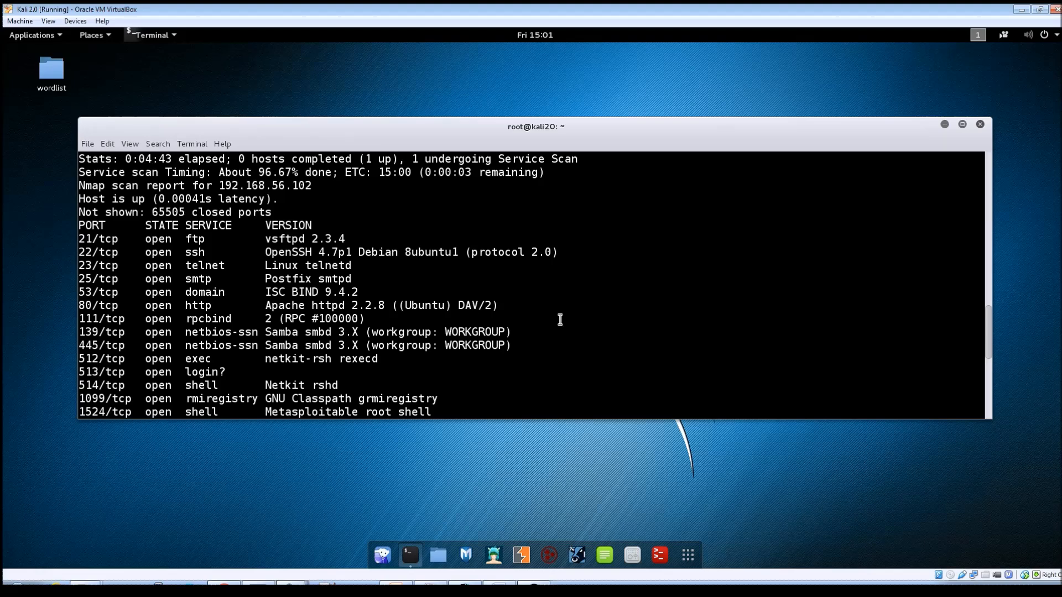
scroll("down", 3)
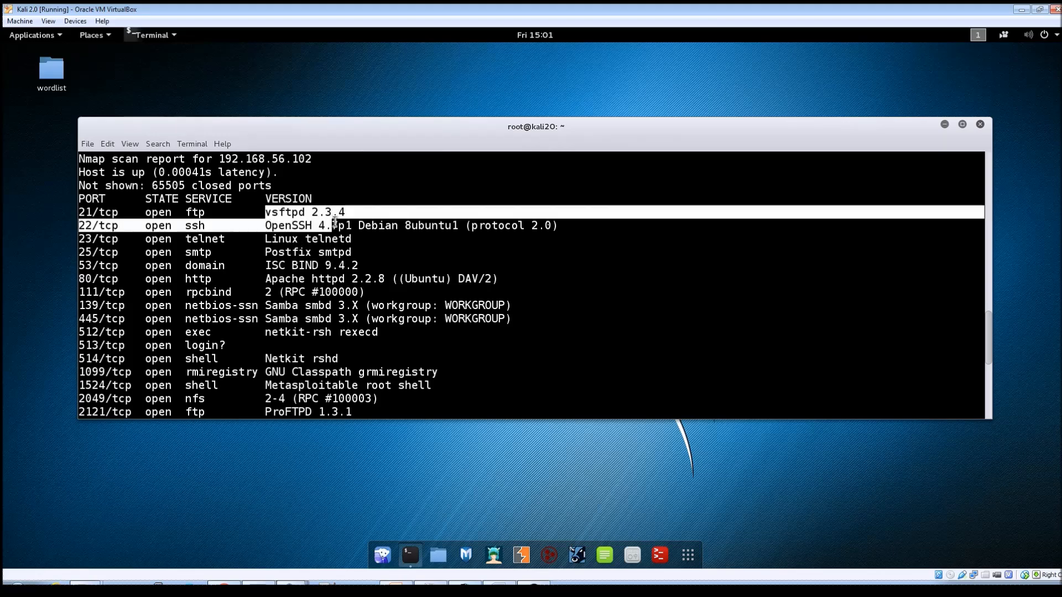
scroll("down", 3)
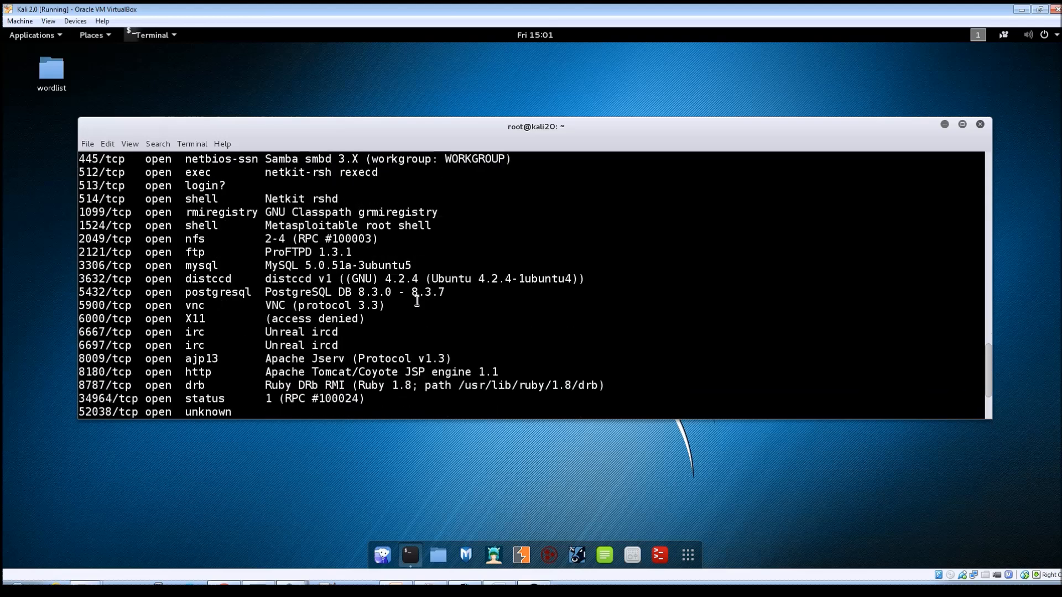
scroll("down", 3)
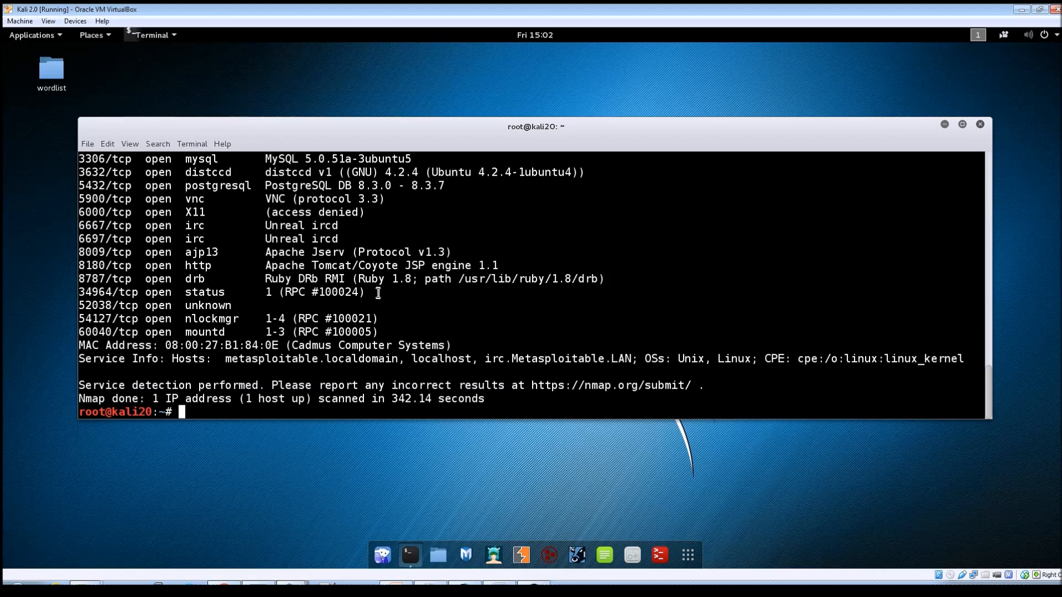
Connect with telnet to 192.168.56.102 on port 21
type("teln")
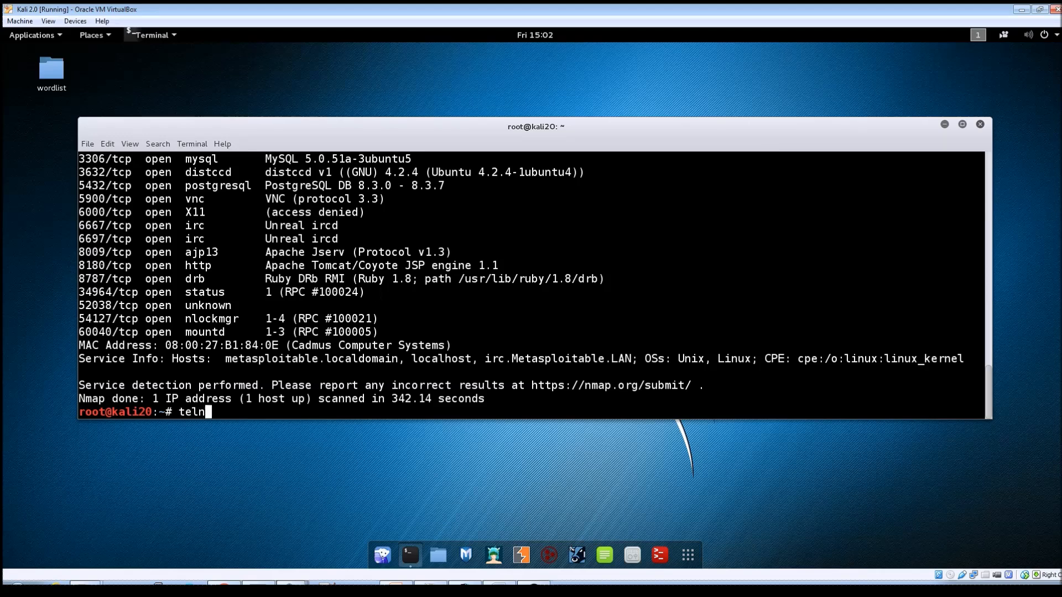
type("et 192")
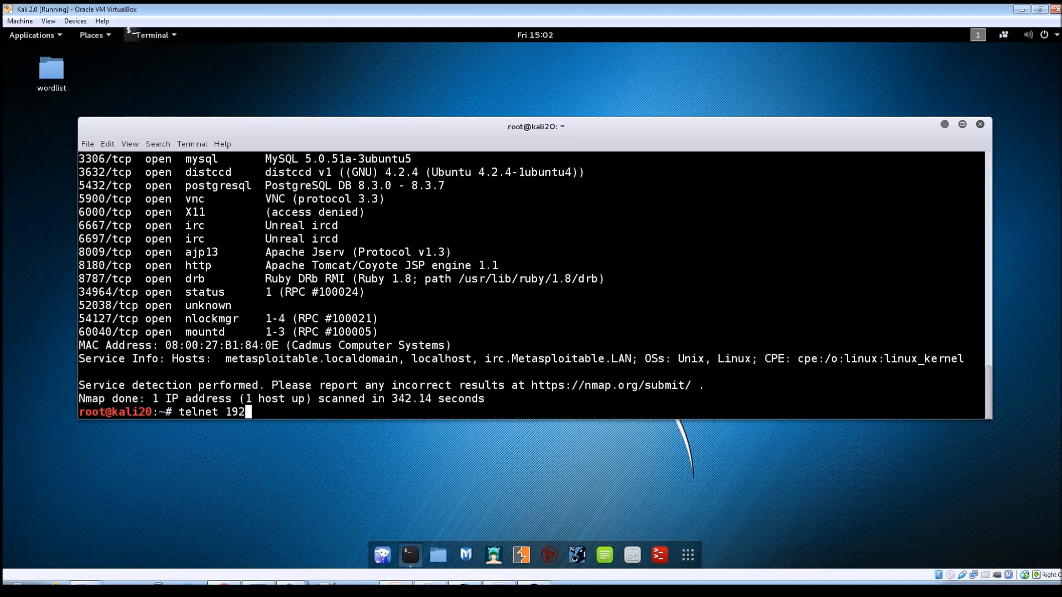
key("BackSpace")
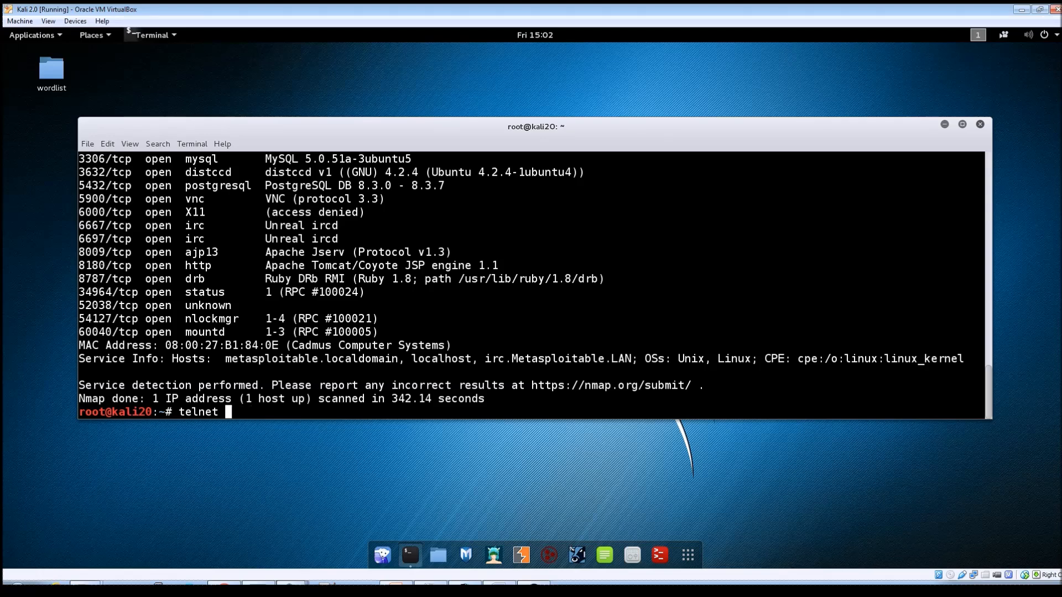
type("192.")
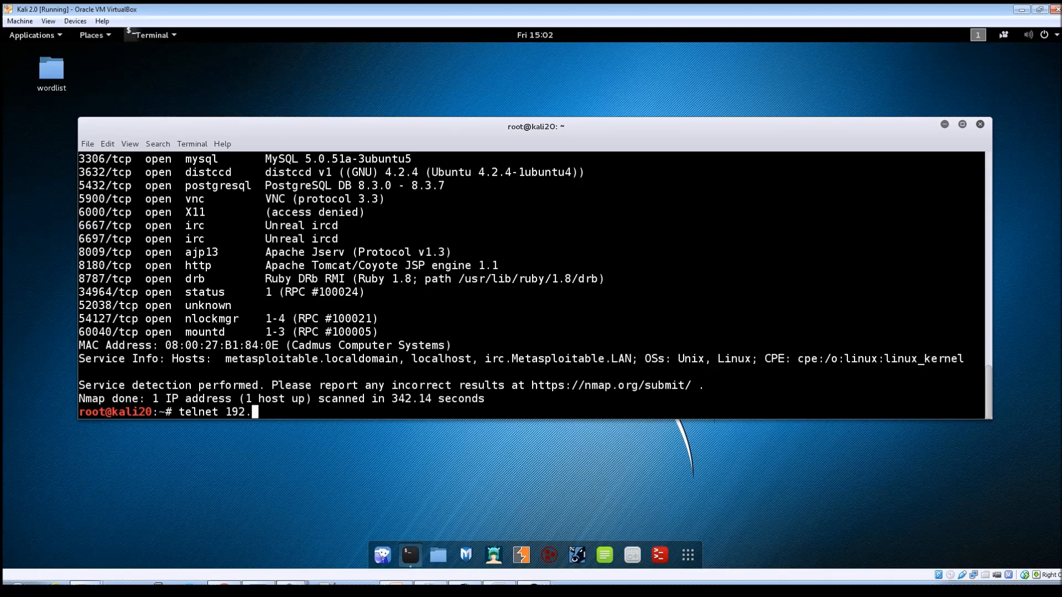
type("168.56.10")
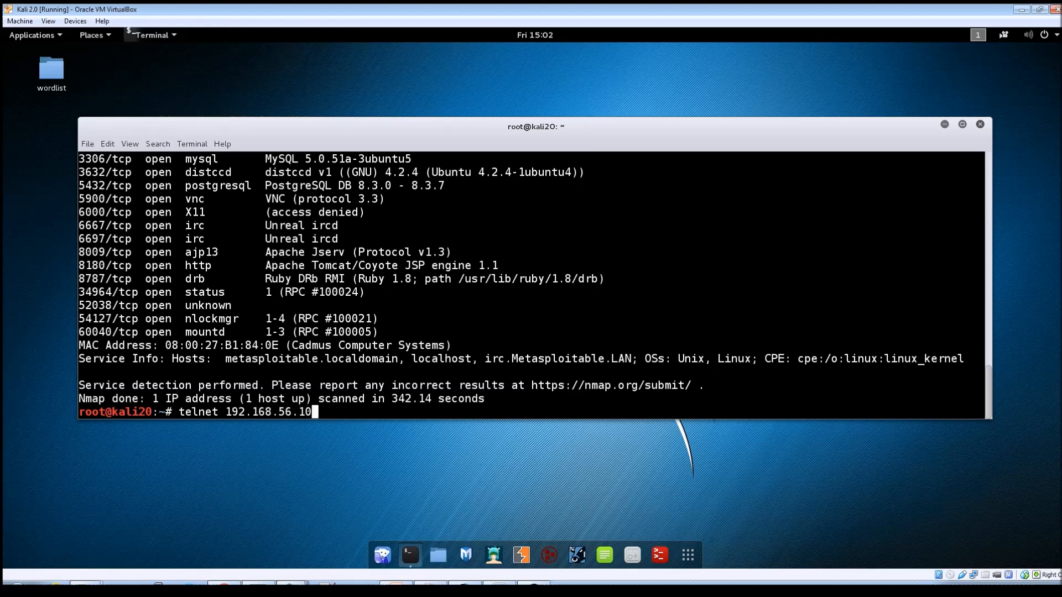
type("2 21")
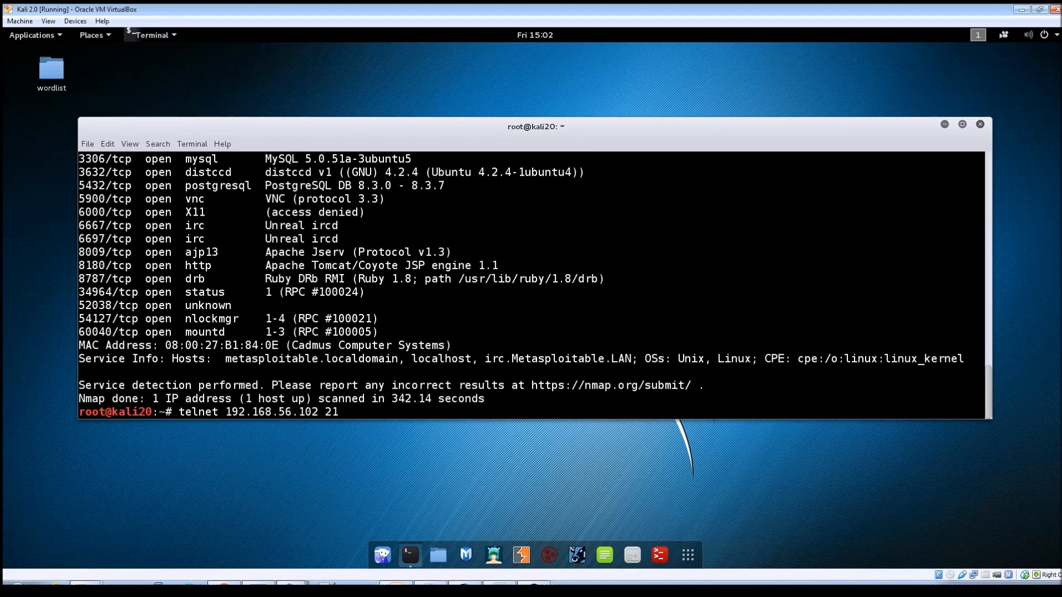
key("Return")
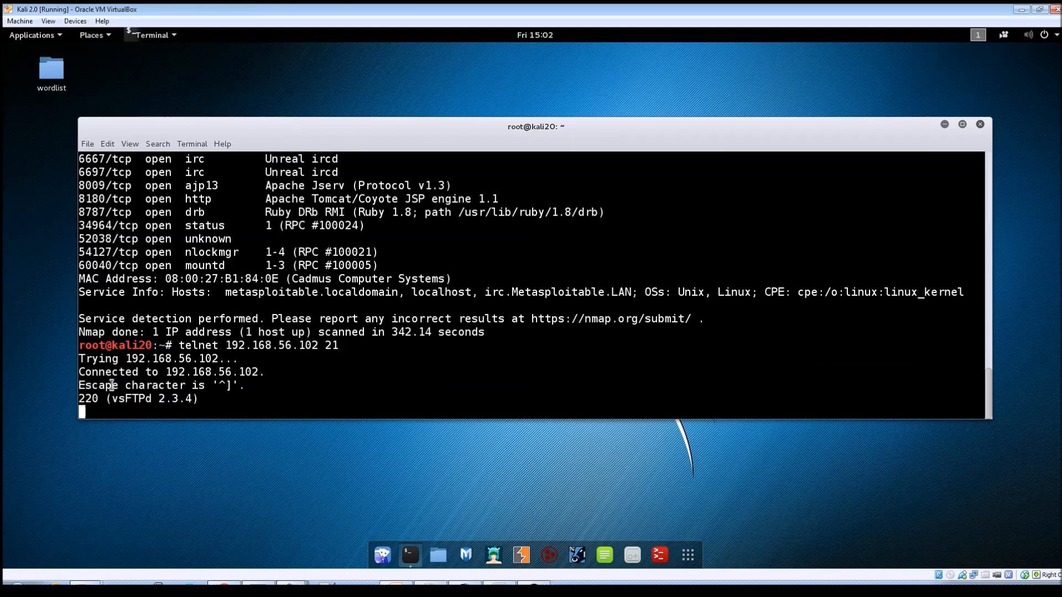
Mark the vsFTPd 2.3.4 version in the returned FTP banner
double_click(128, 398)
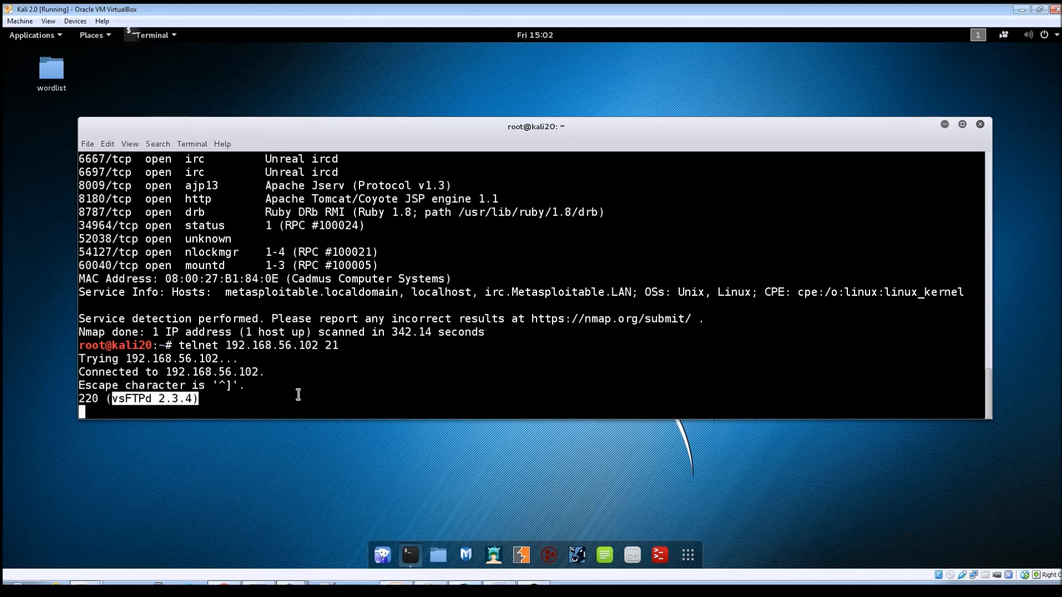
scroll("up", 3)
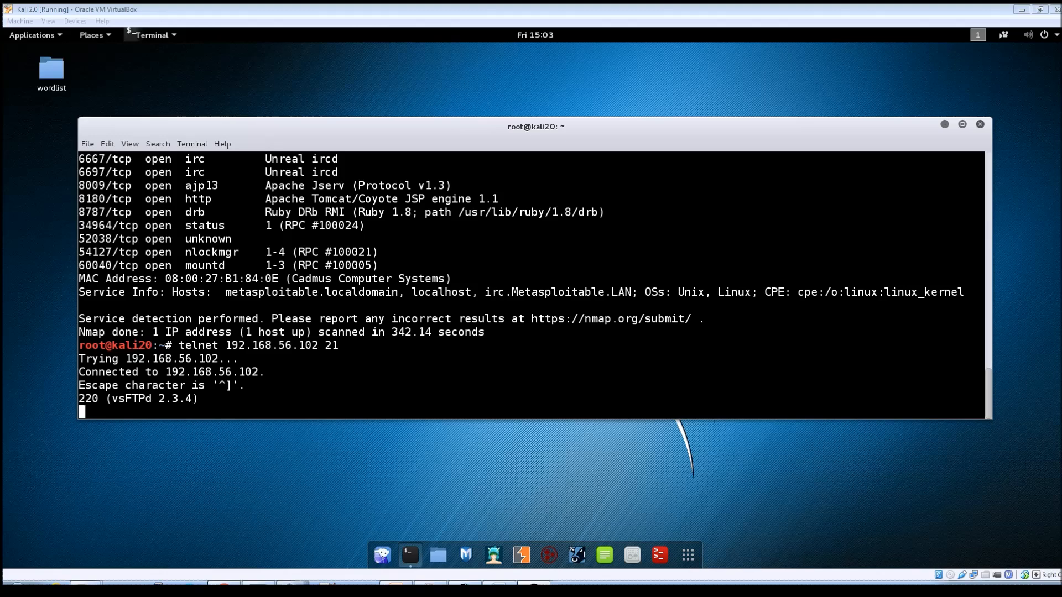
End the FTP session with quit
type("quit")
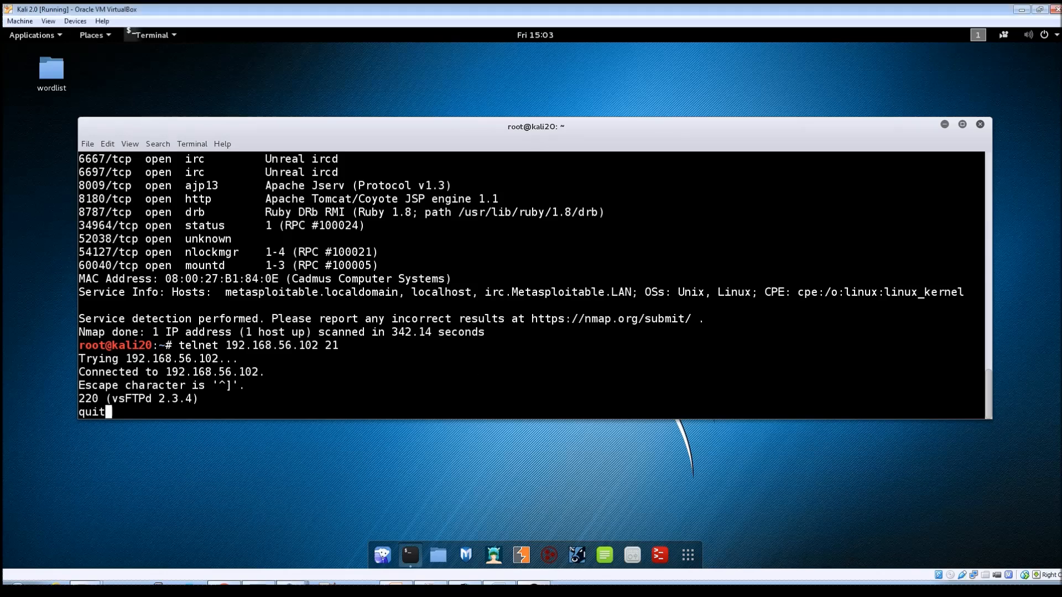
key("Return")
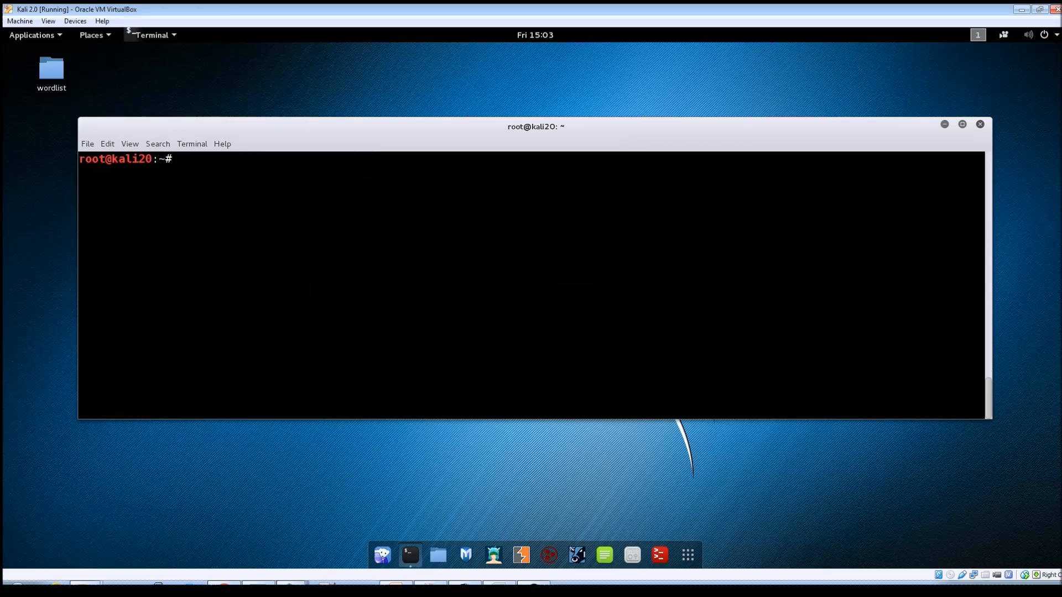
Launch a UDP scan with nmap -sU 192.168.56.102
type("nmap -")
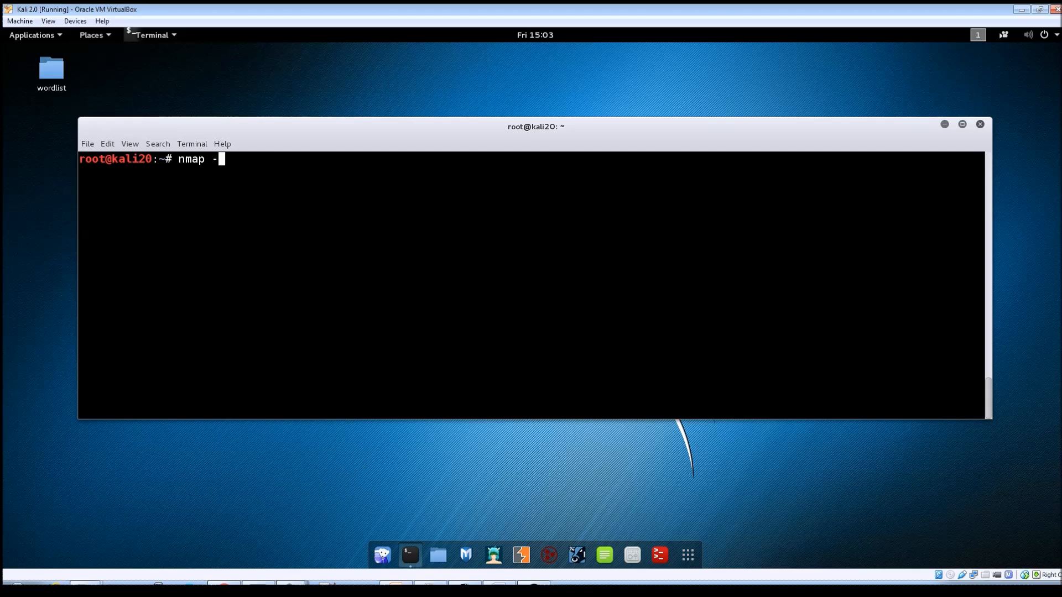
type("sU")
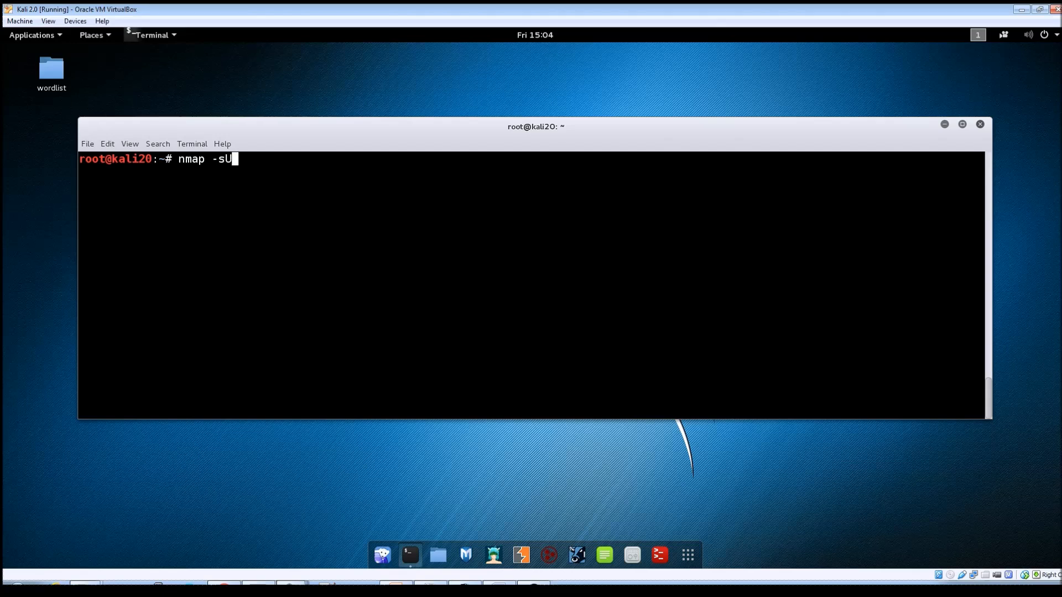
type("1952.")
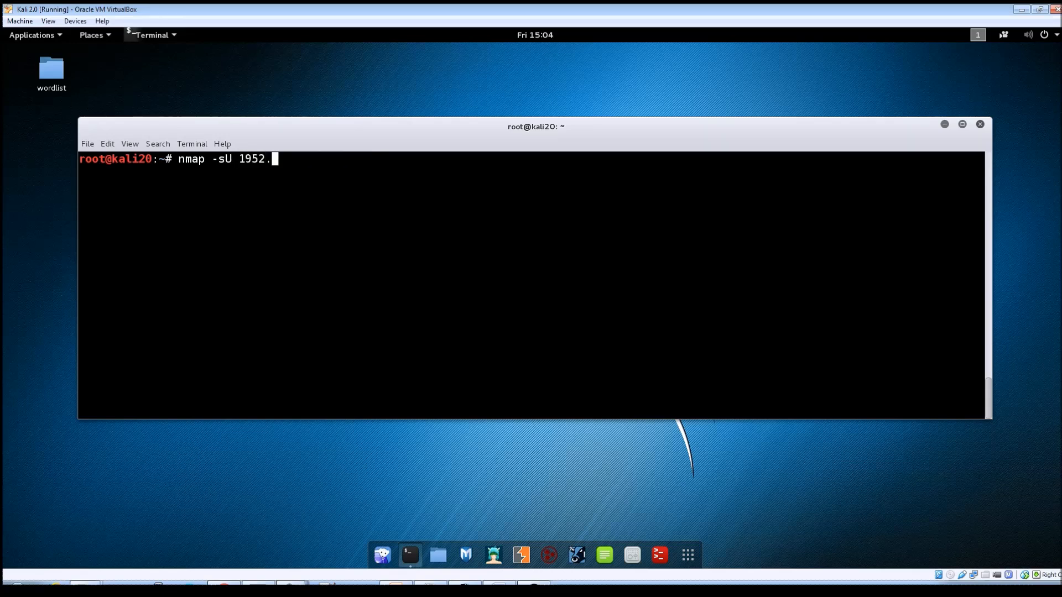
key("BackSpace")
type("168.56.10")
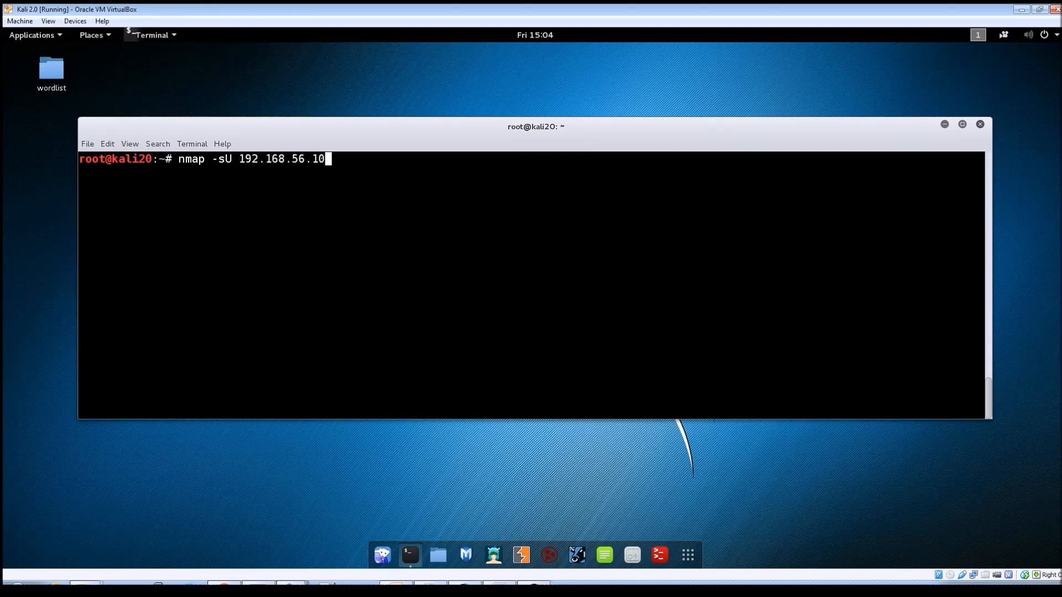
key("Return")
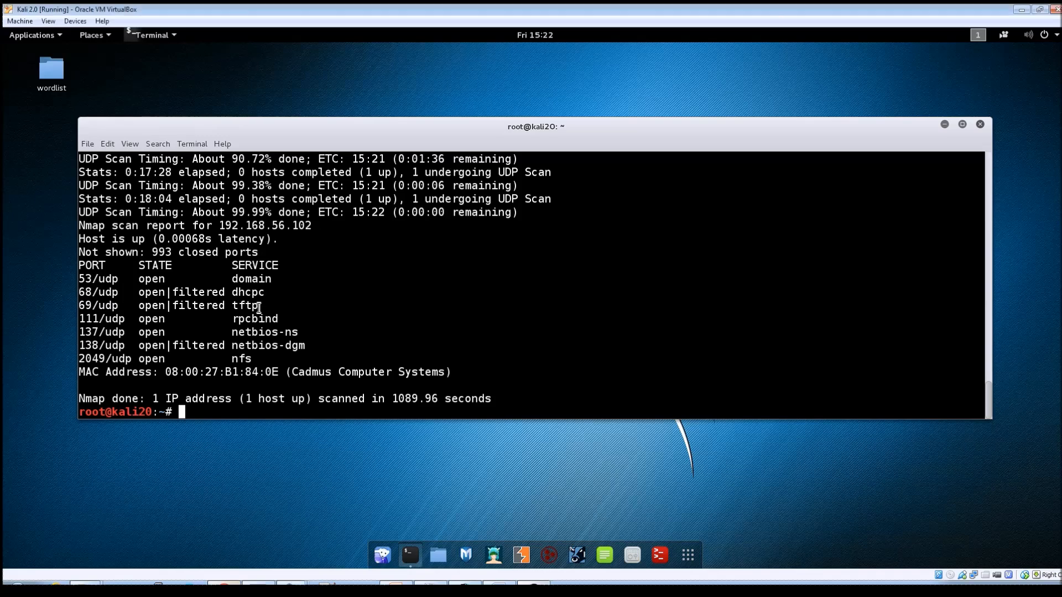
Mark the tftp service on port 69 in the UDP scan results
double_click(243, 306)
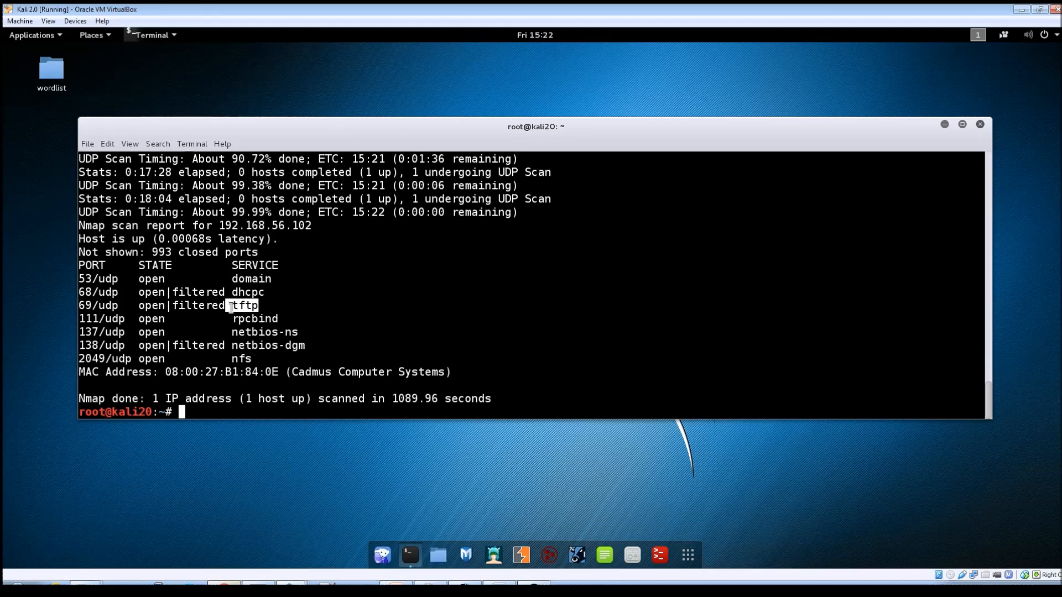
mouse_move(1055, 544)
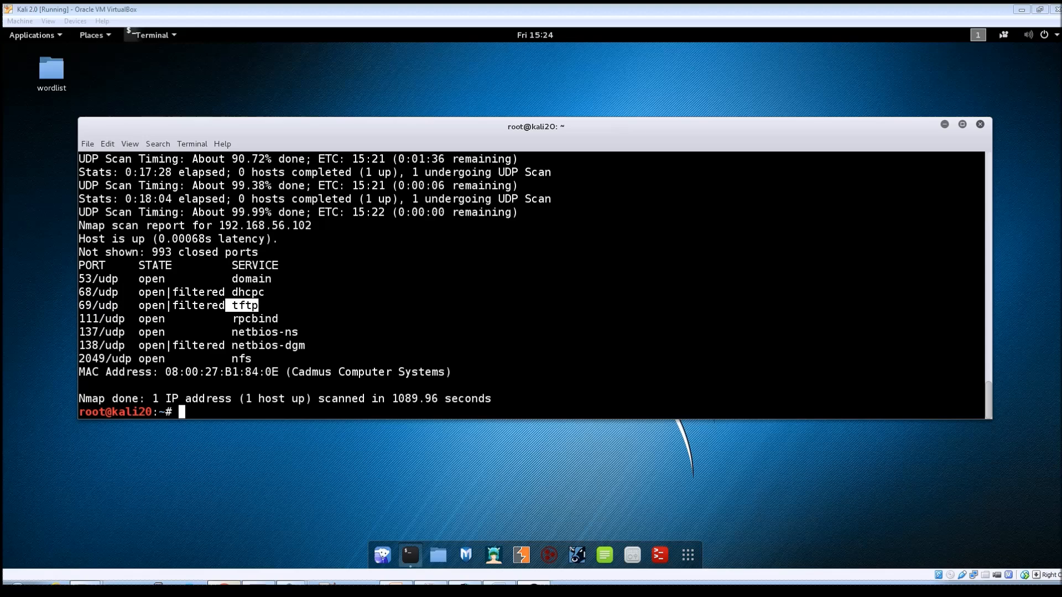
mouse_move(430, 416)
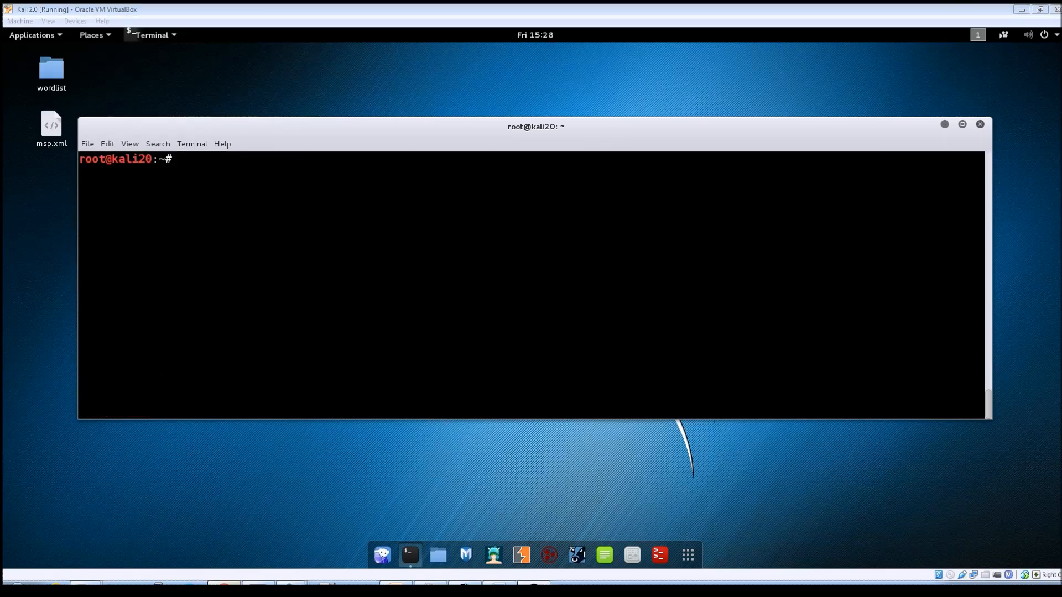
Run nmap -A 192.168.56.102 -oX /root/Desktop/msp.xml for an aggressive scan with XML output
left_click(547, 273)
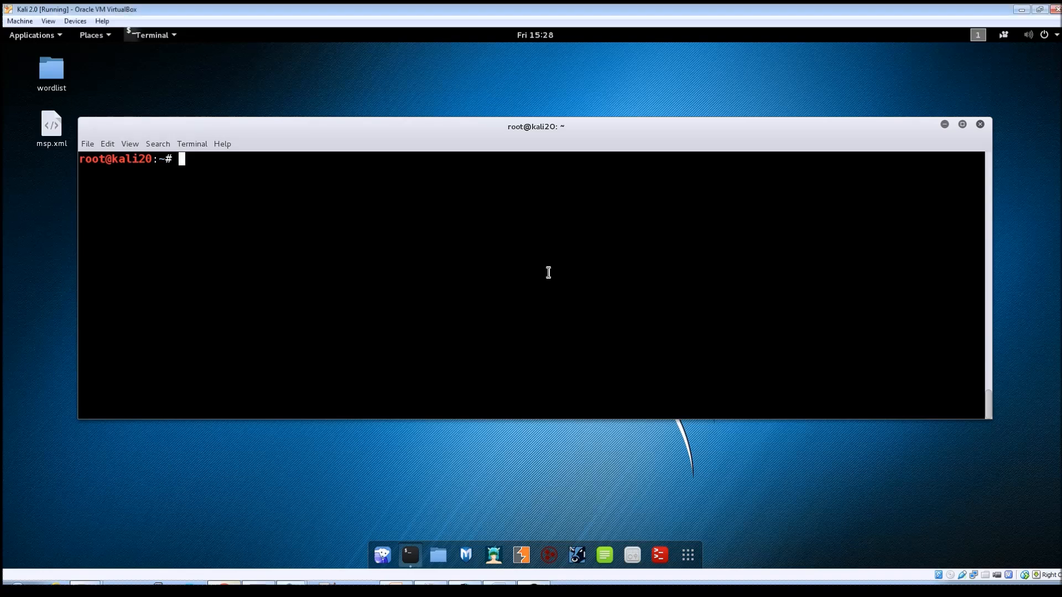
type("nm")
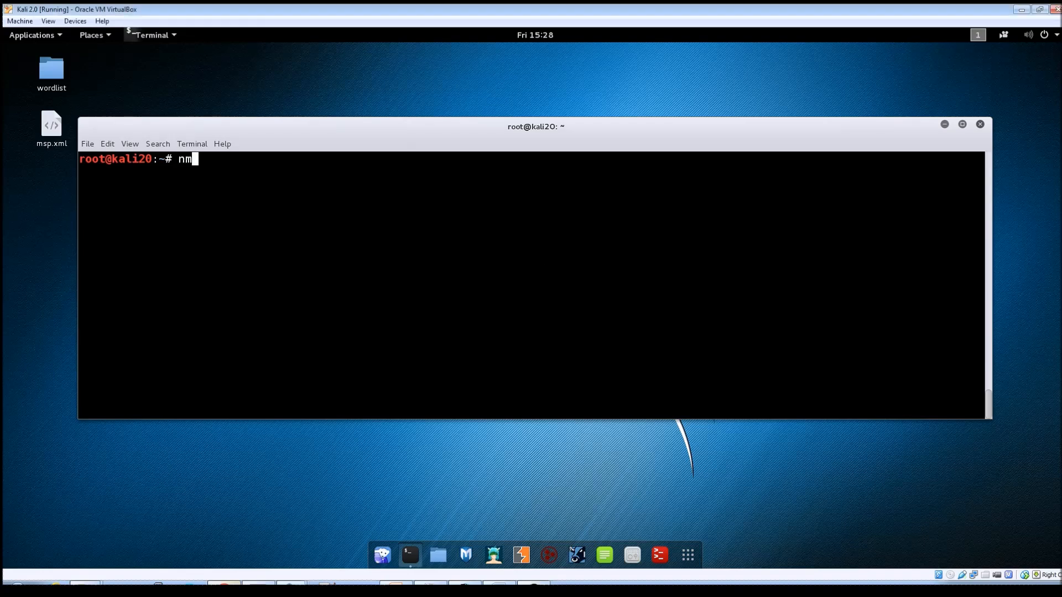
type("ap -A")
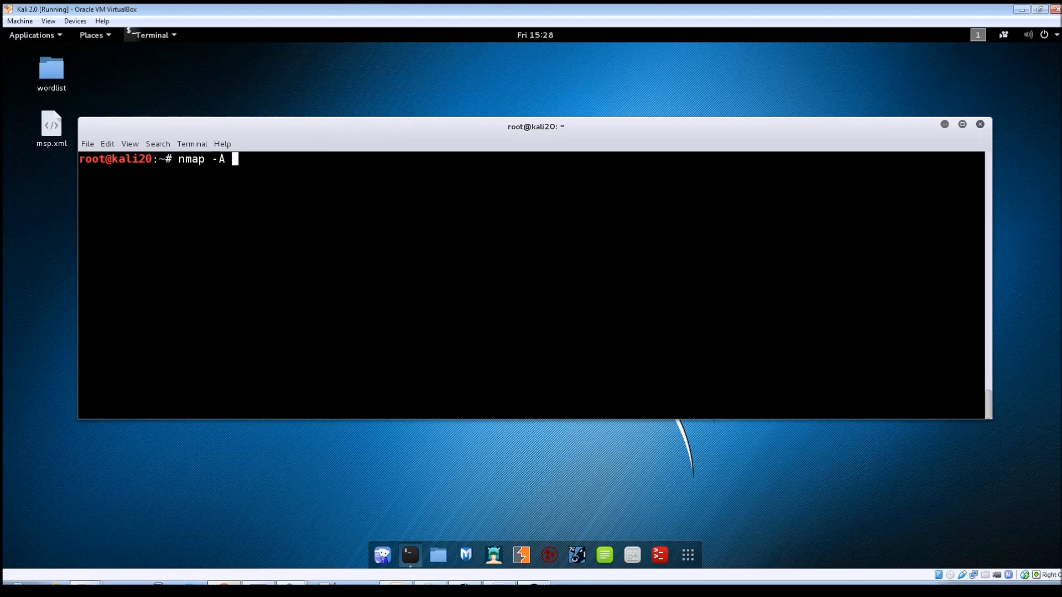
type("192.168.")
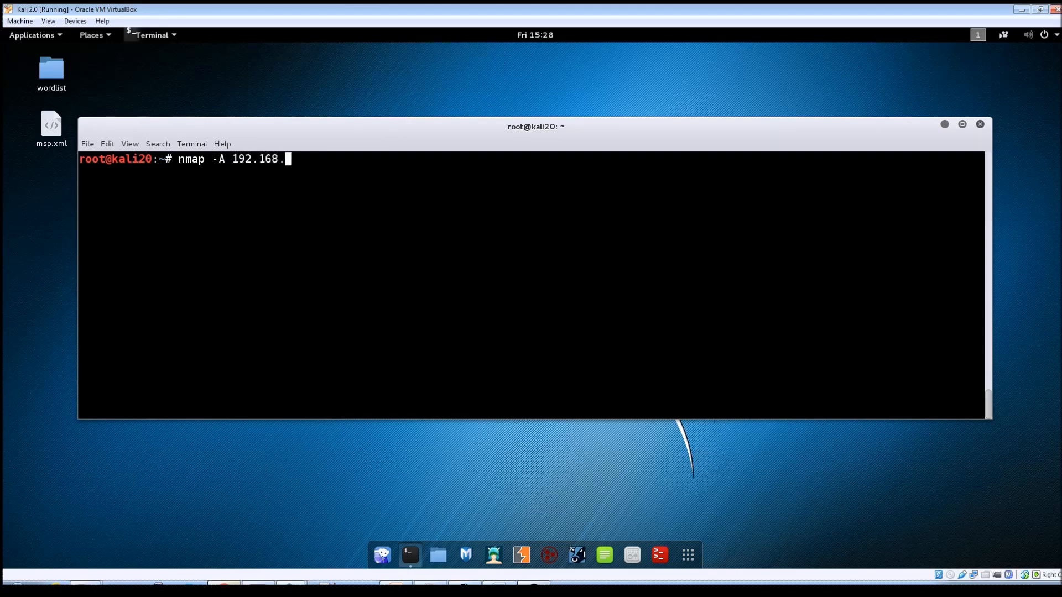
type("56.102 -")
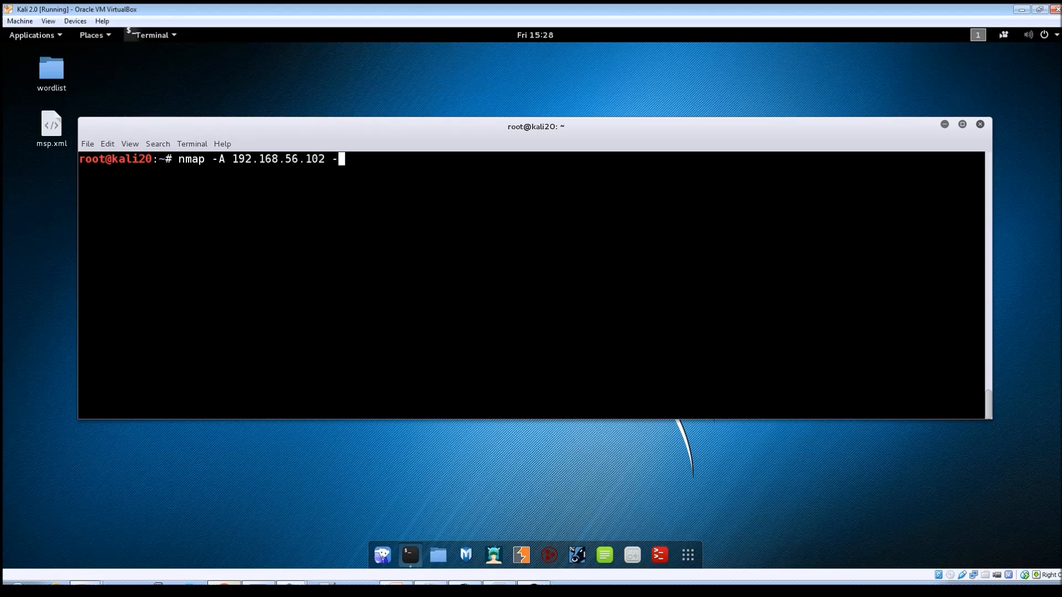
type("p")
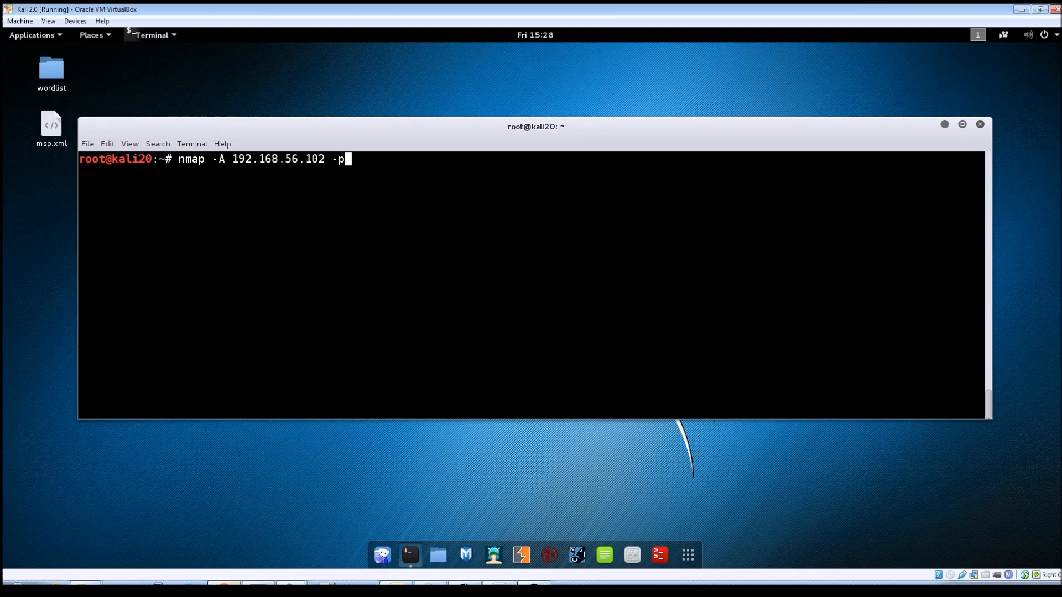
type("oX")
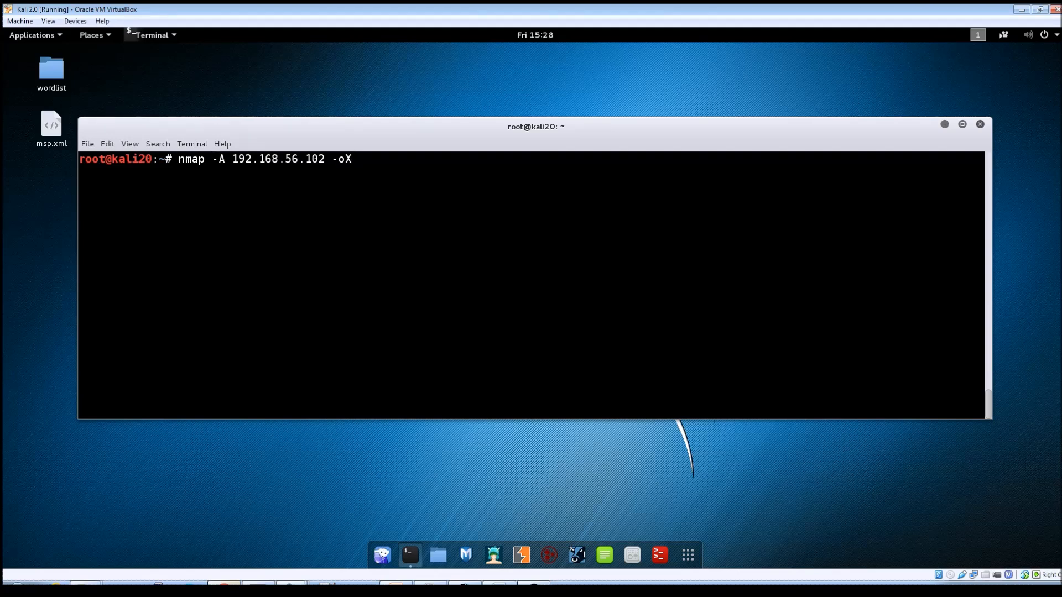
type("\" \"")
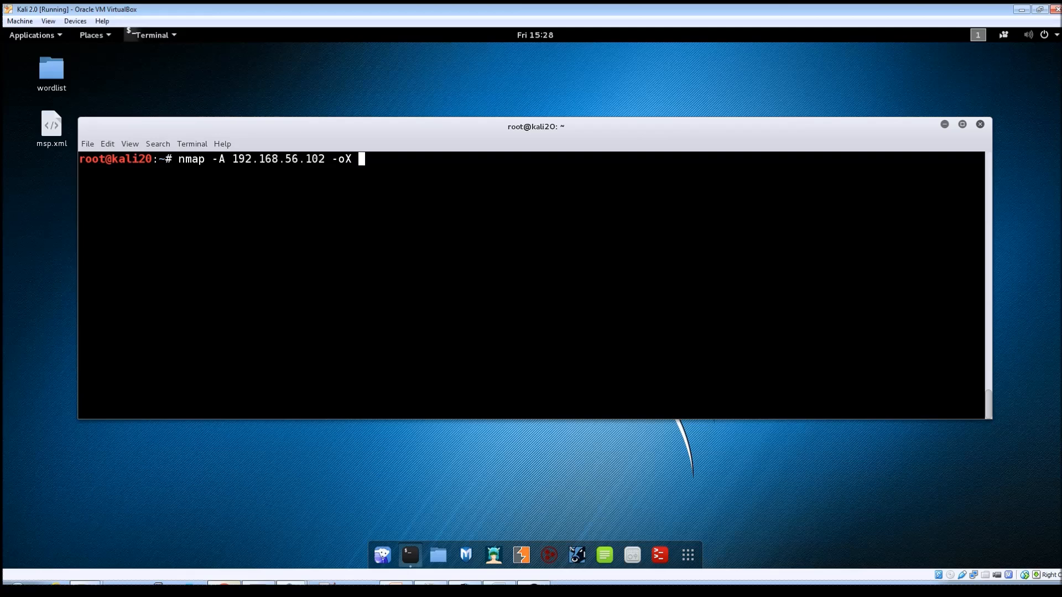
type("/root/Desktop/")
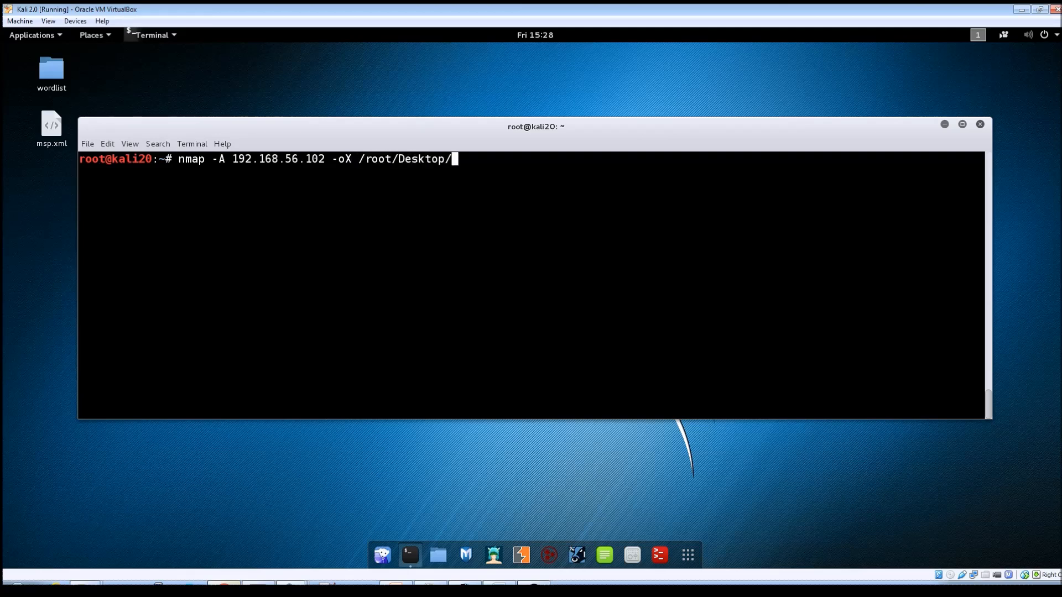
type("msp")
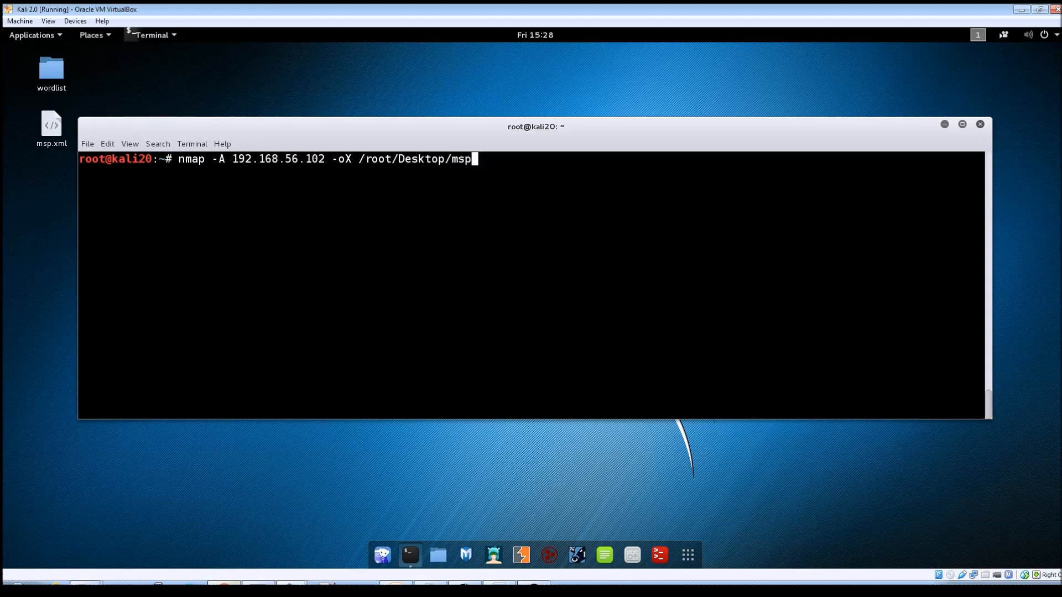
type(".xml")
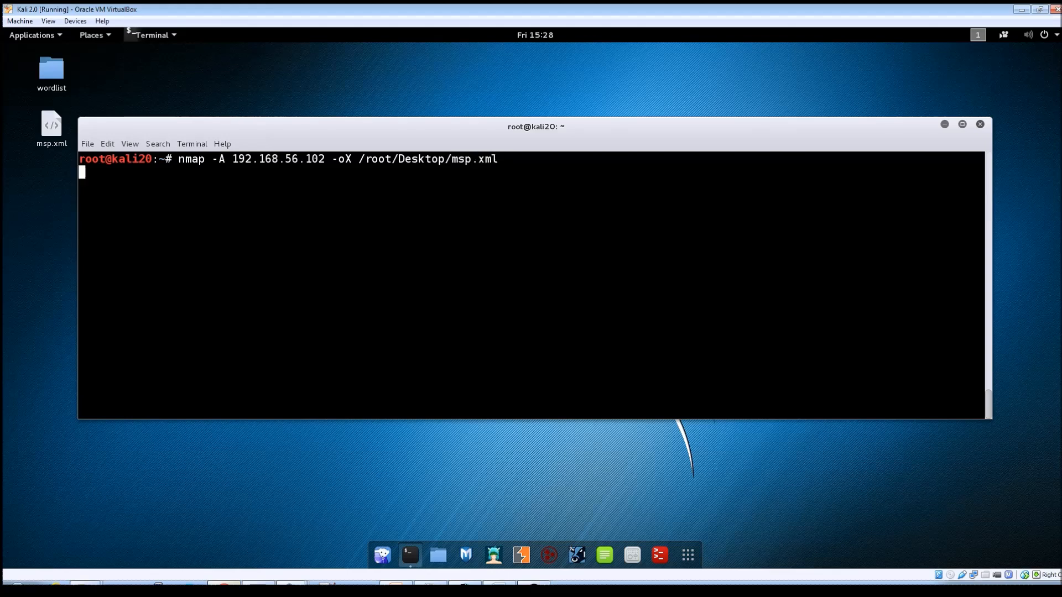
key("Return")
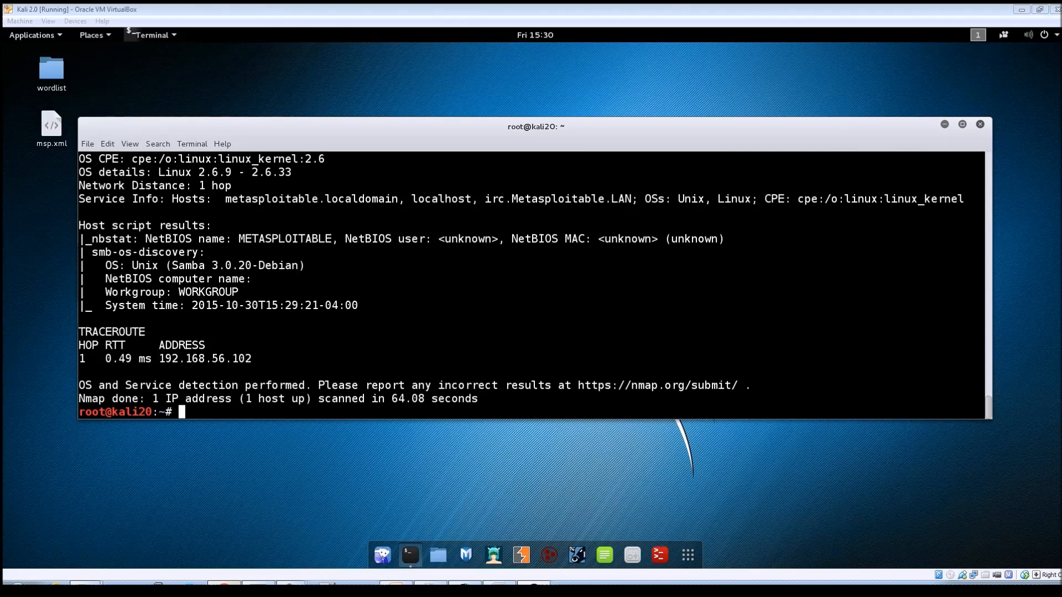
Scroll through the aggressive scan output and back to the bottom prompt
scroll("up", 3)
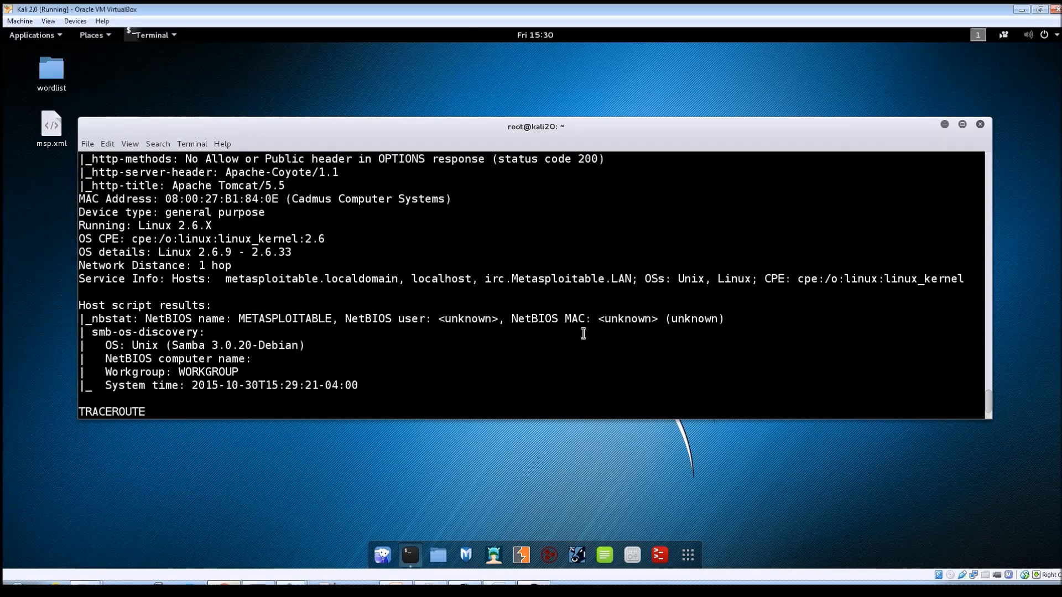
scroll("up", 3)
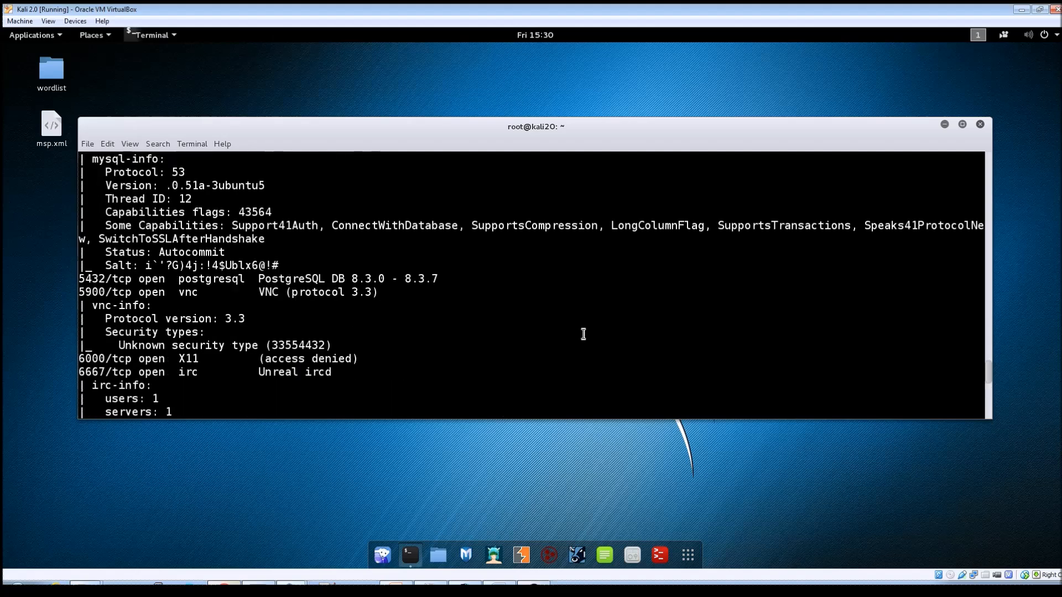
scroll("up", 3)
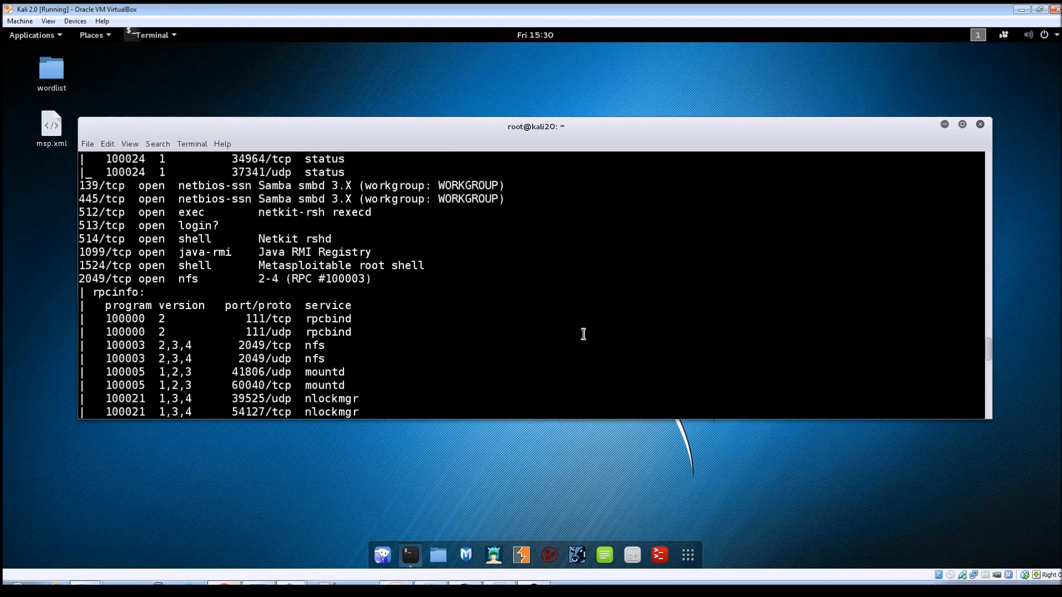
scroll("up", 3)
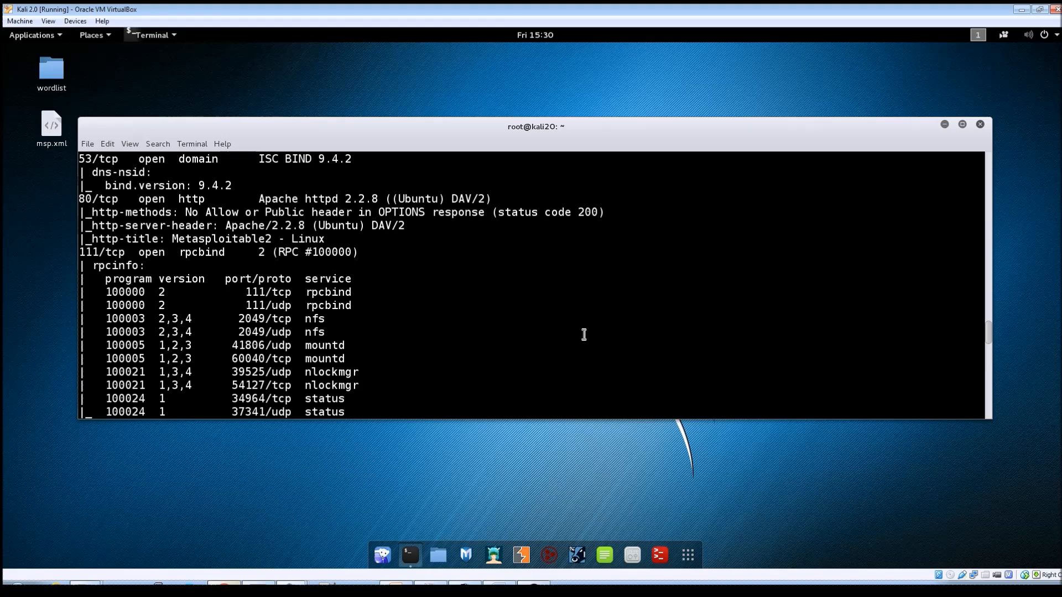
scroll("down", 3)
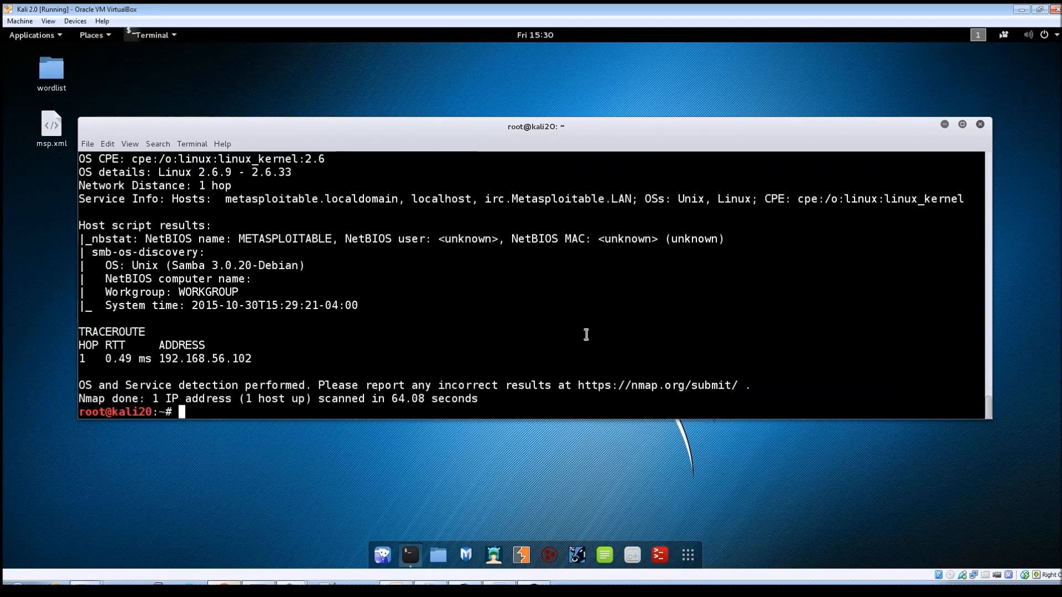
mouse_move(67, 176)
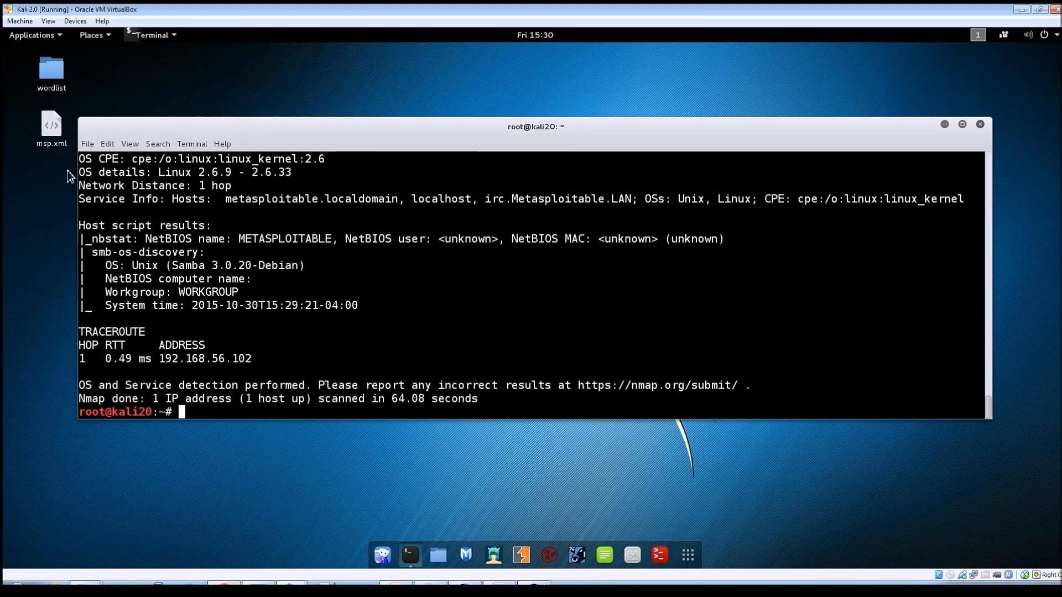
mouse_move(50, 147)
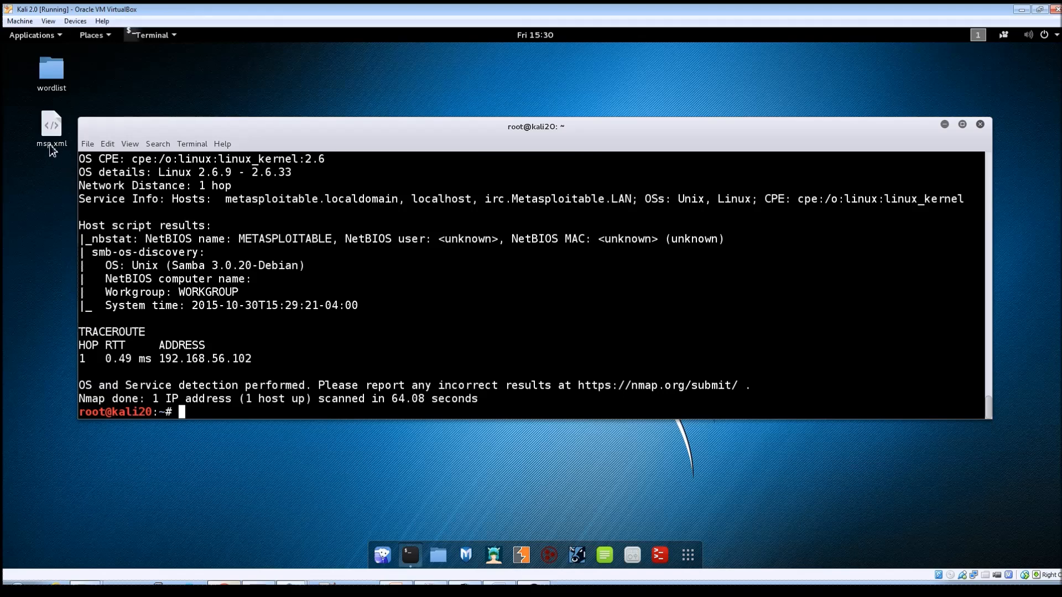
mouse_move(242, 411)
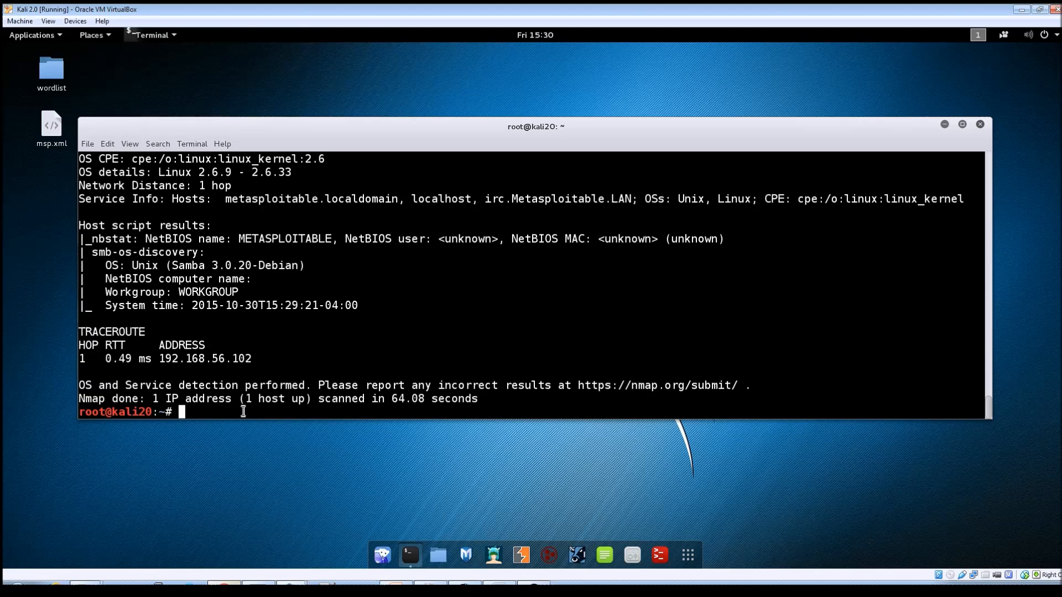
Convert /root/Desktop/msp.xml into msp.html on the Desktop with xsltproc
type("xs")
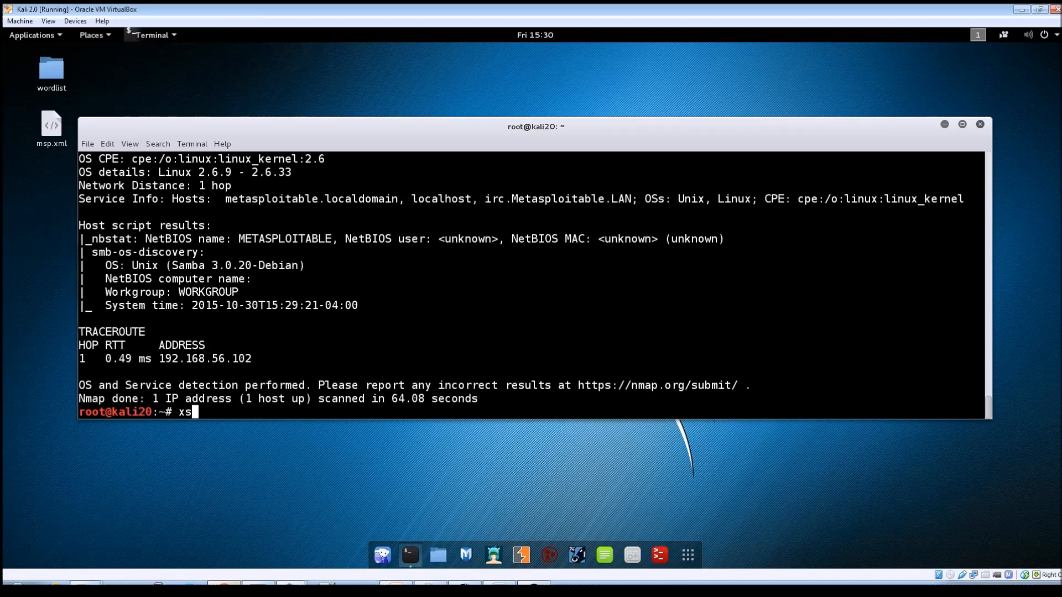
type("ltproc /")
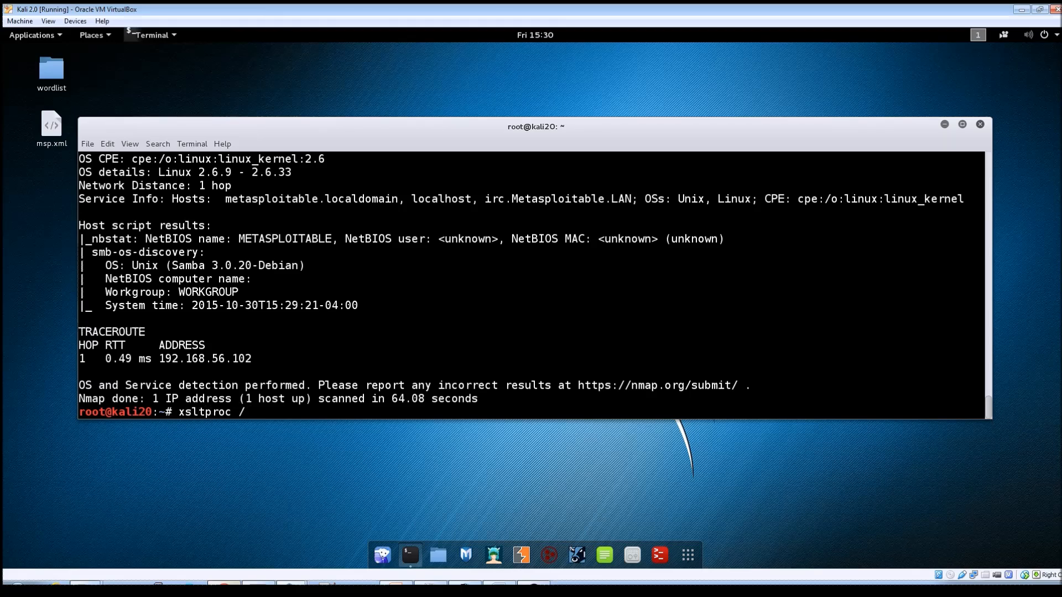
type("root")
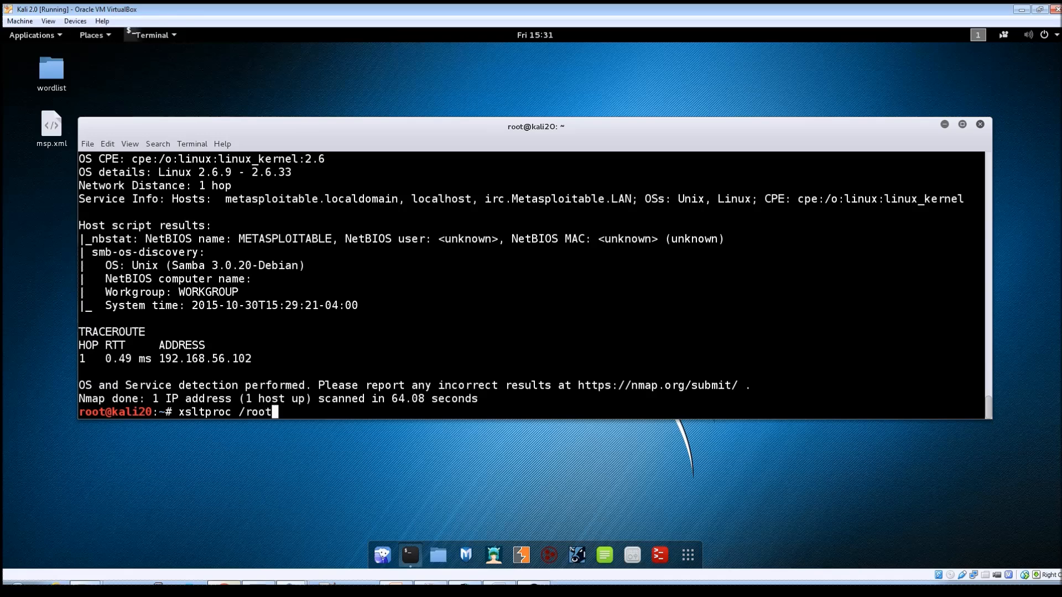
type("/Desktop/msp.xml -")
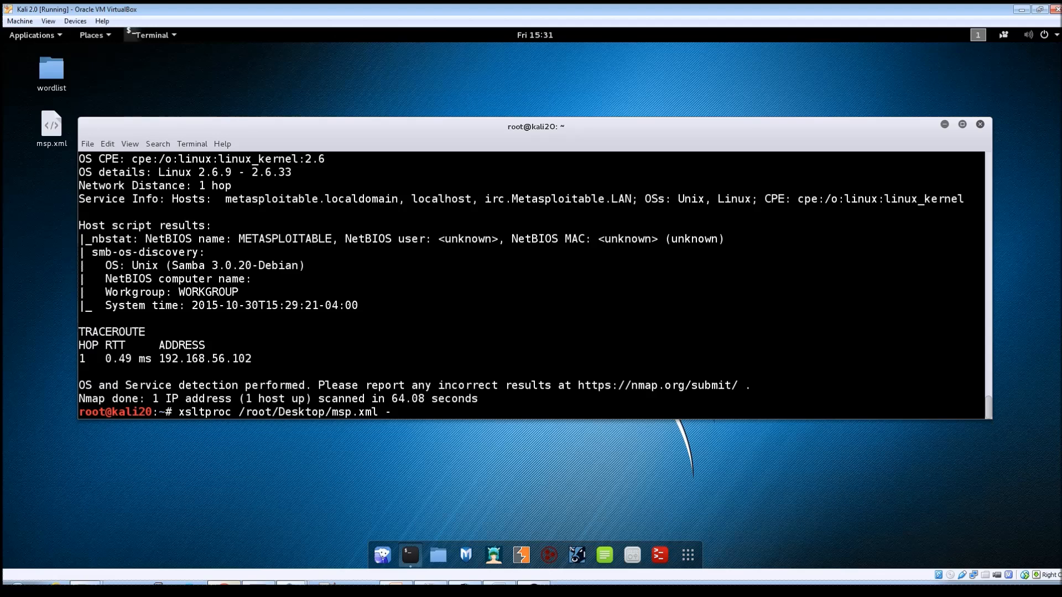
type("o /root/Desktop/")
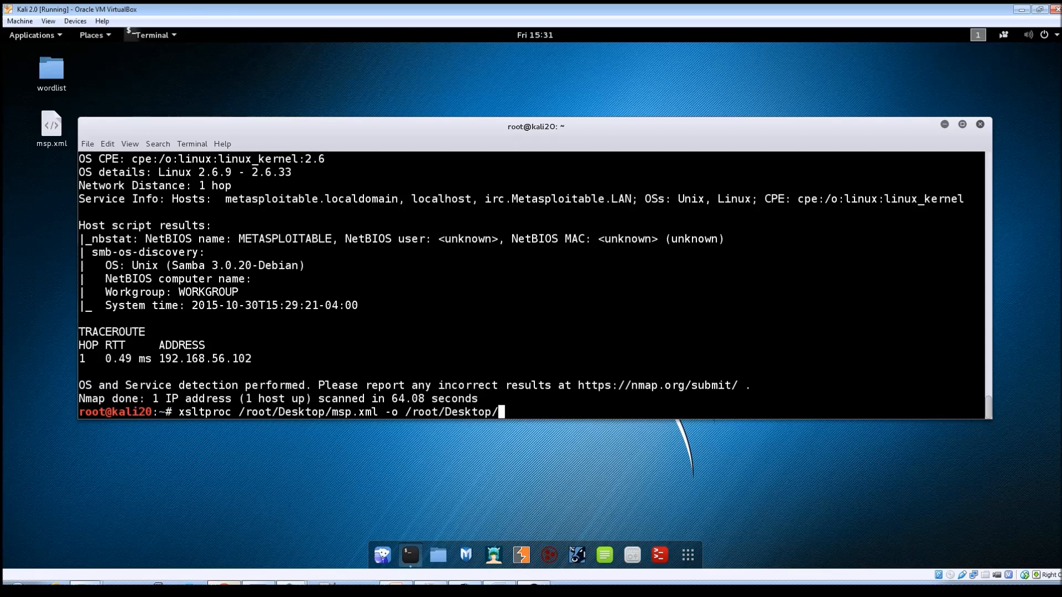
type("msp")
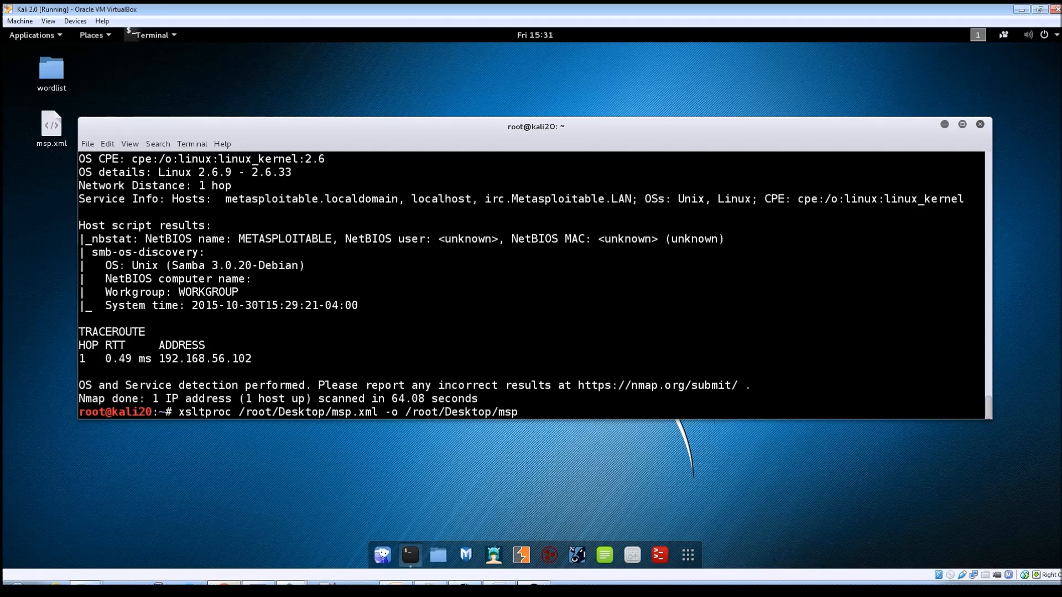
type(".")
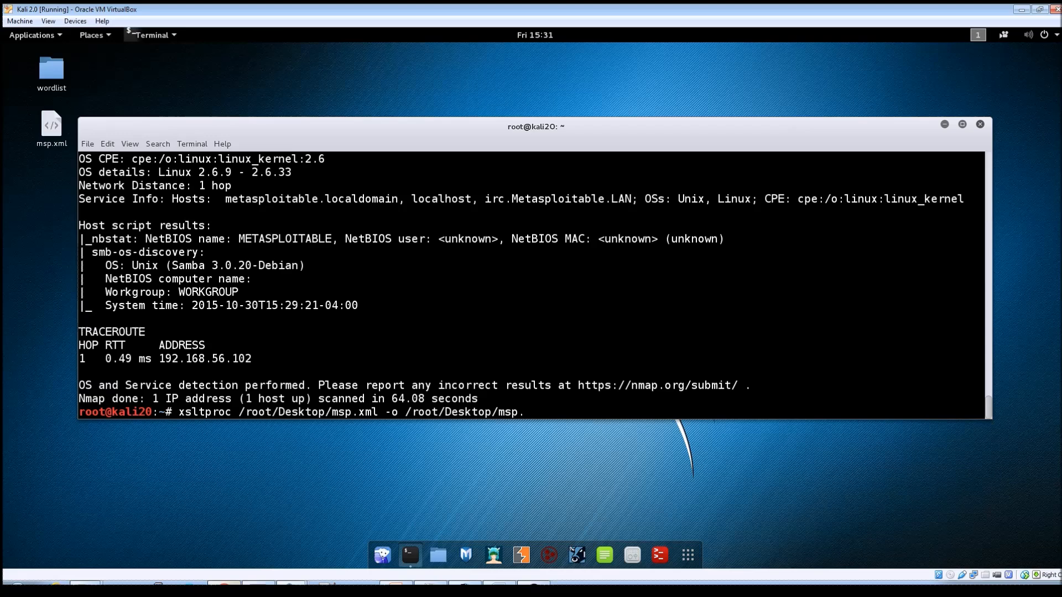
type("html")
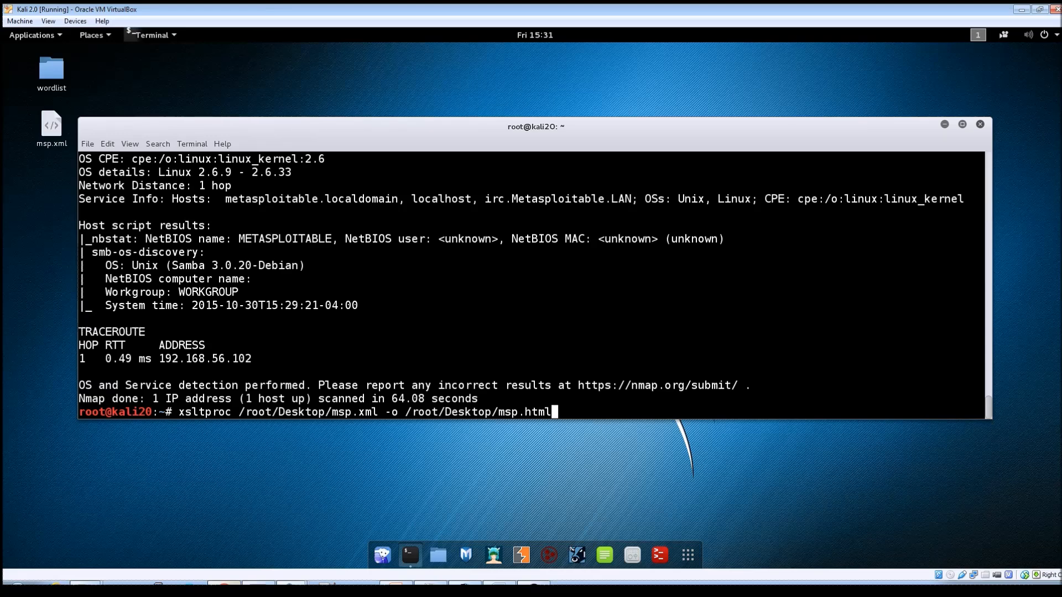
key("Return")
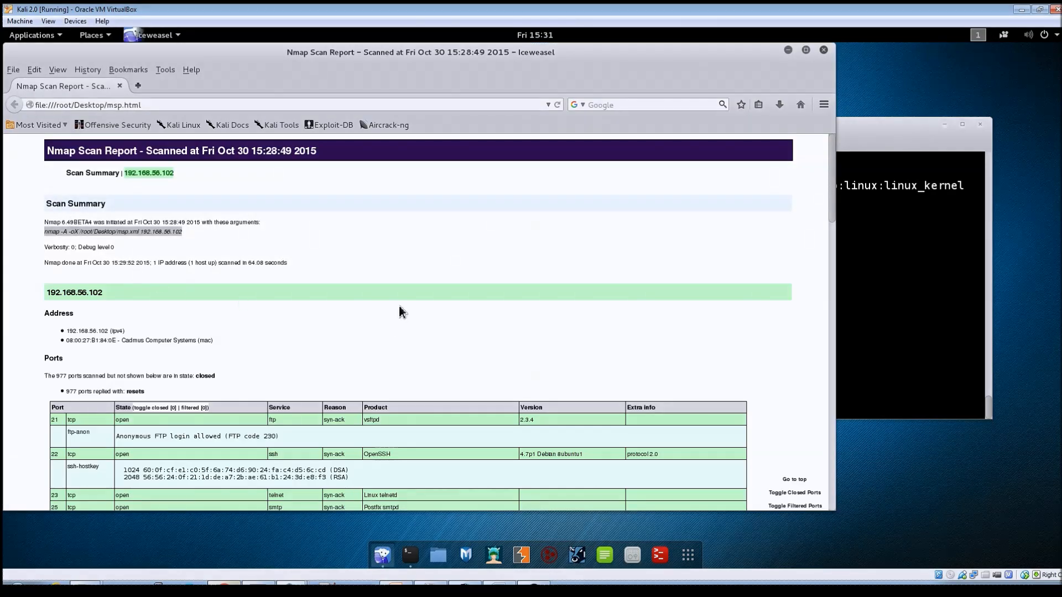
mouse_move(422, 303)
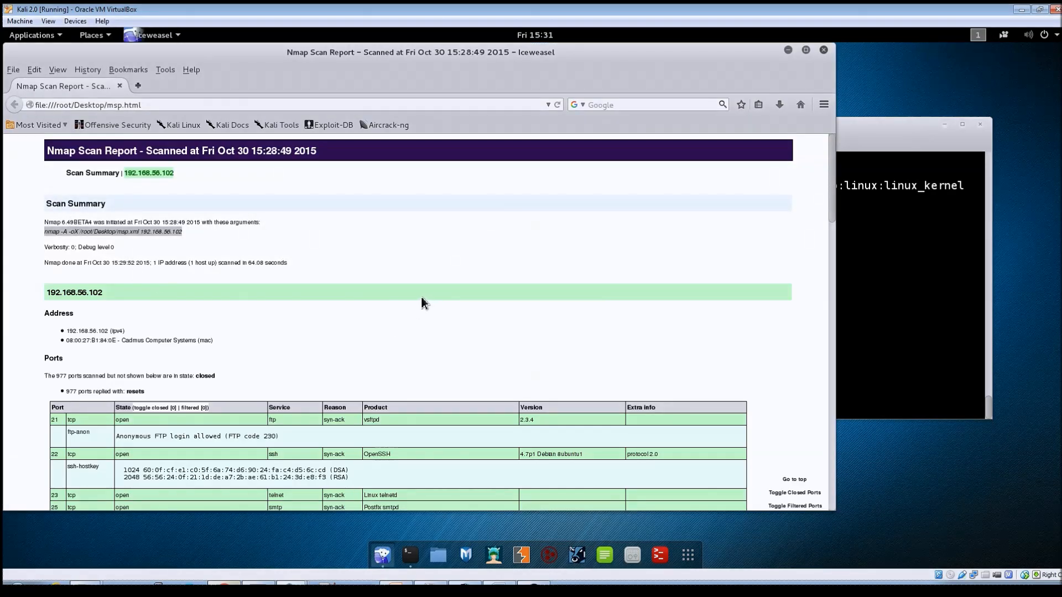
Scroll down the Nmap Scan Report ports table to the rpcbind and Samba entries
scroll("down", 3)
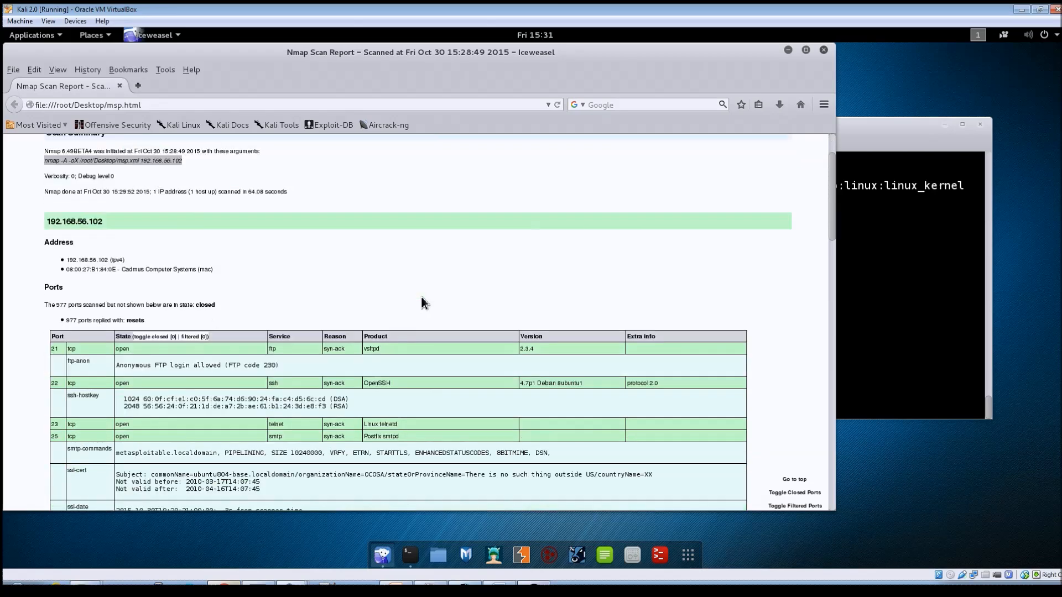
scroll("down", 3)
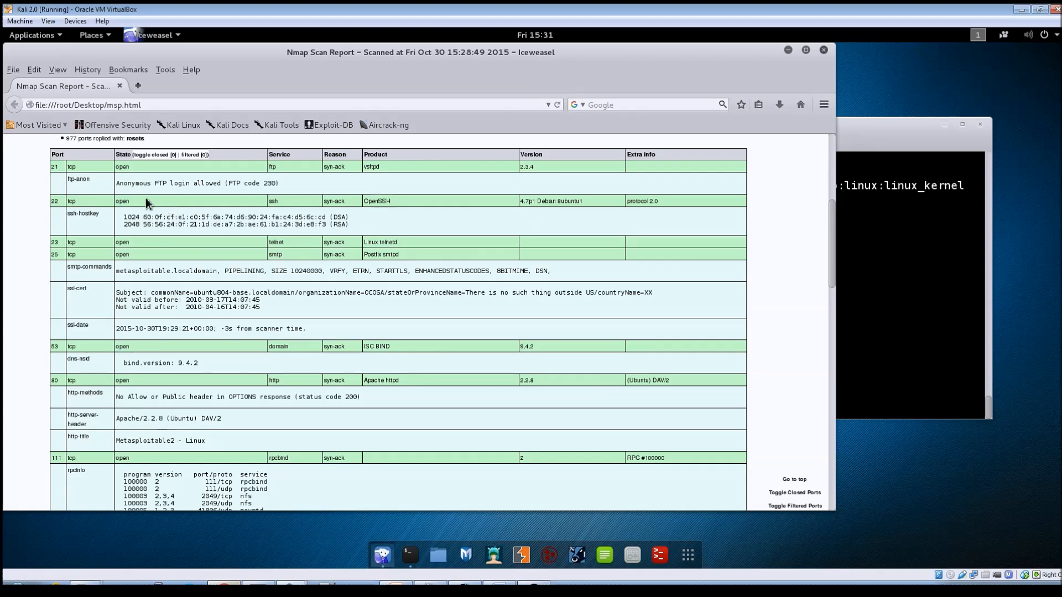
mouse_move(337, 184)
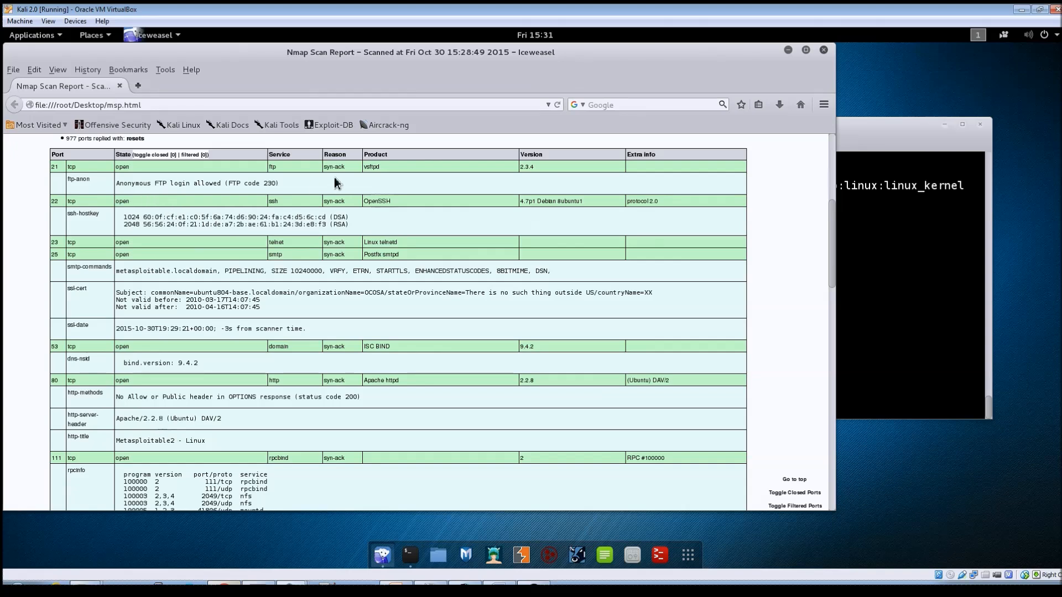
mouse_move(147, 217)
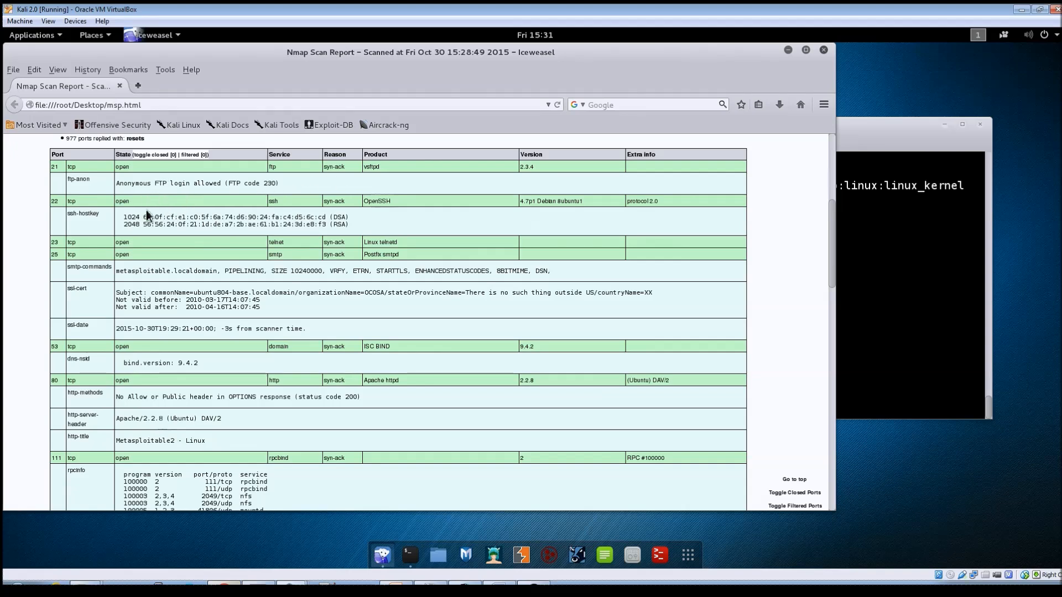
mouse_move(197, 278)
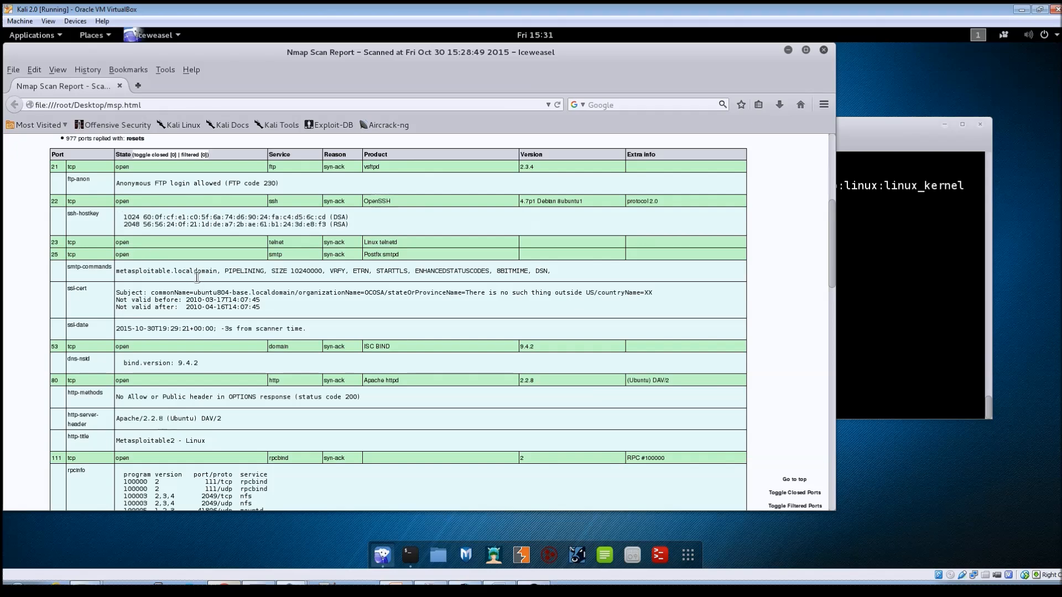
scroll("down", 3)
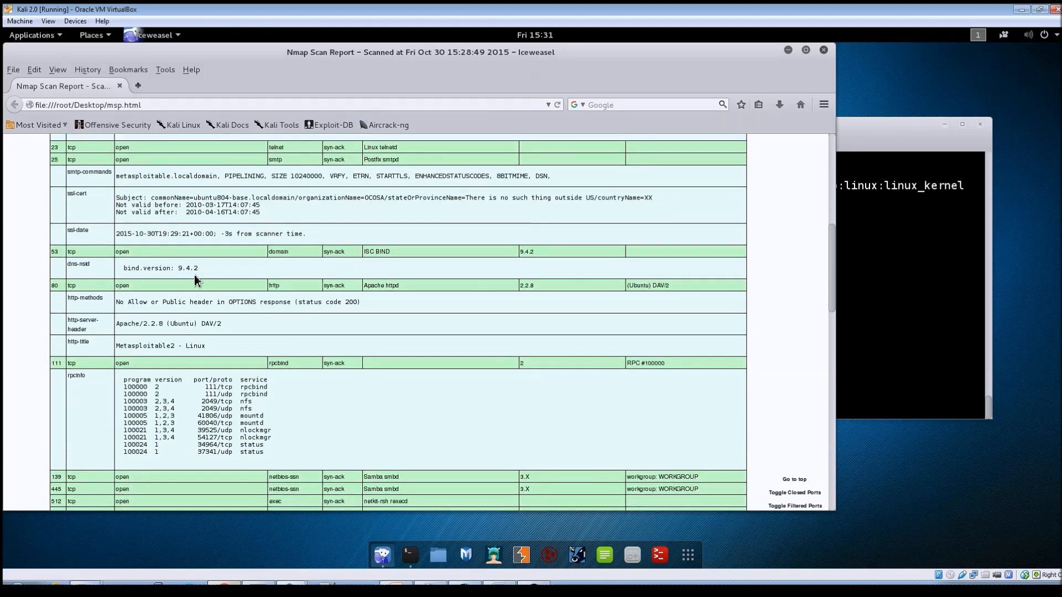
mouse_move(274, 291)
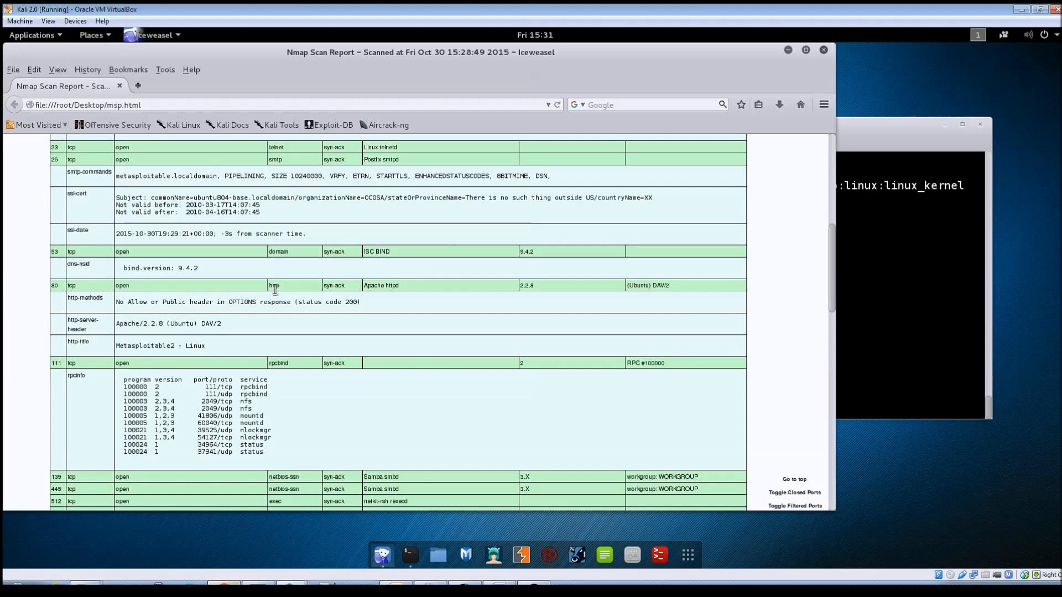